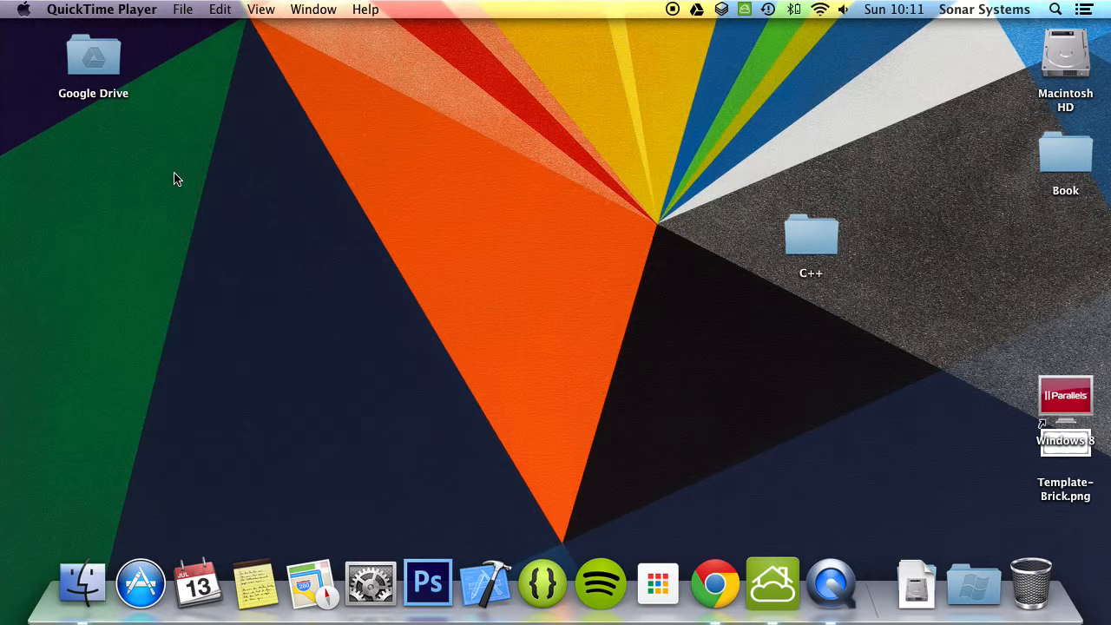
- Open the C++ desktop folder and launch C Plus Plus Tutorial.xcodeproj in Xcode
left_click(808, 234)
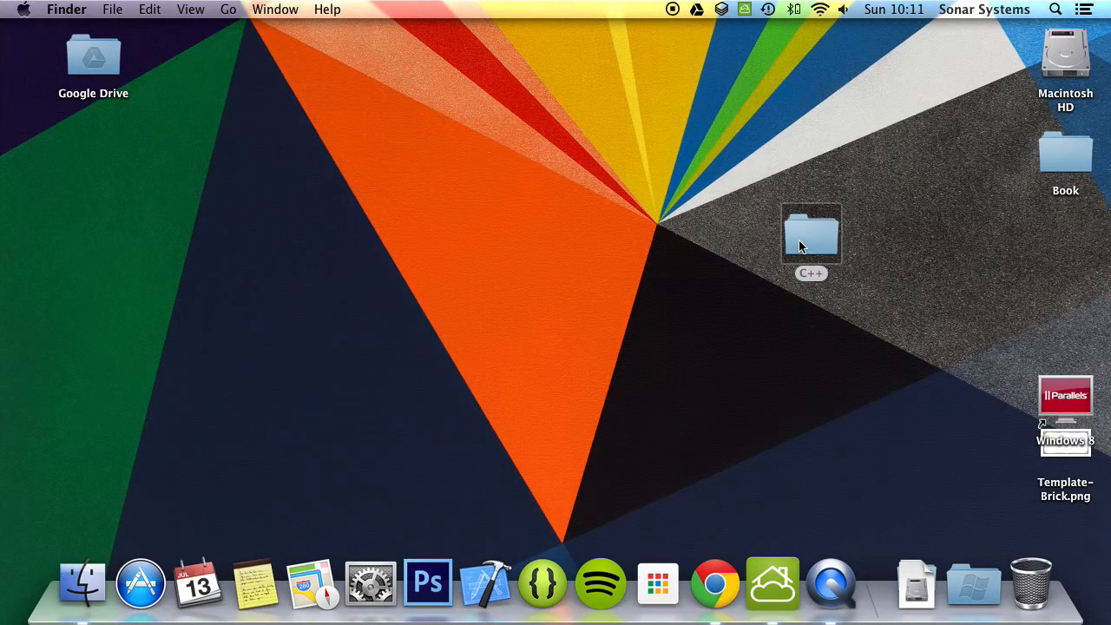
double_click(810, 234)
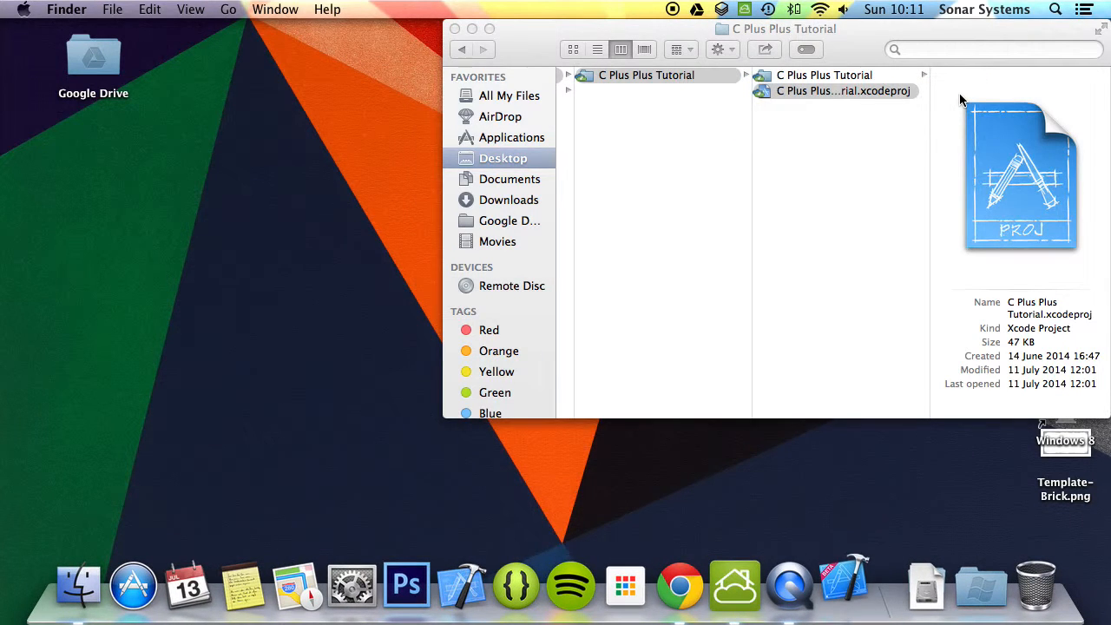
left_click(844, 583)
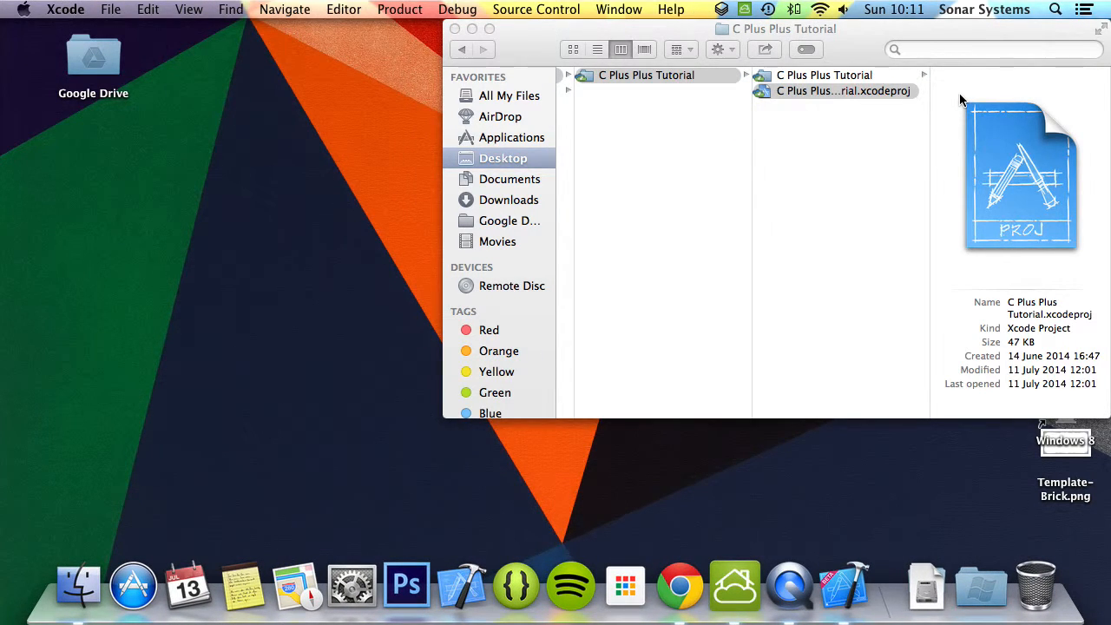
double_click(842, 90)
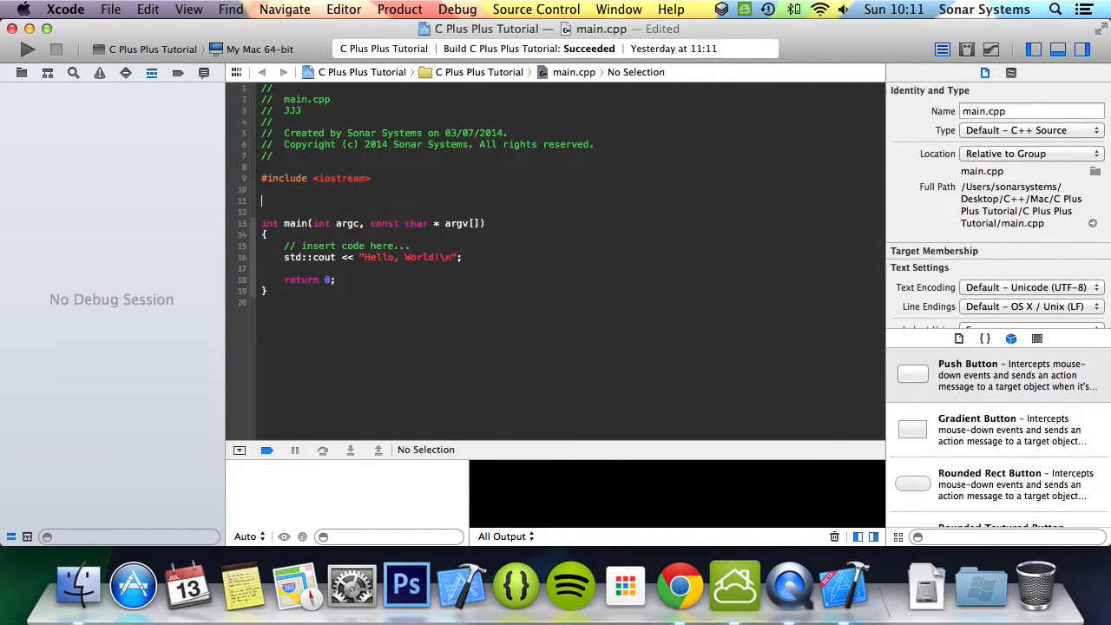
- Declare class FriendFunction with a FriendFunction(int temp) constructor
type("class F")
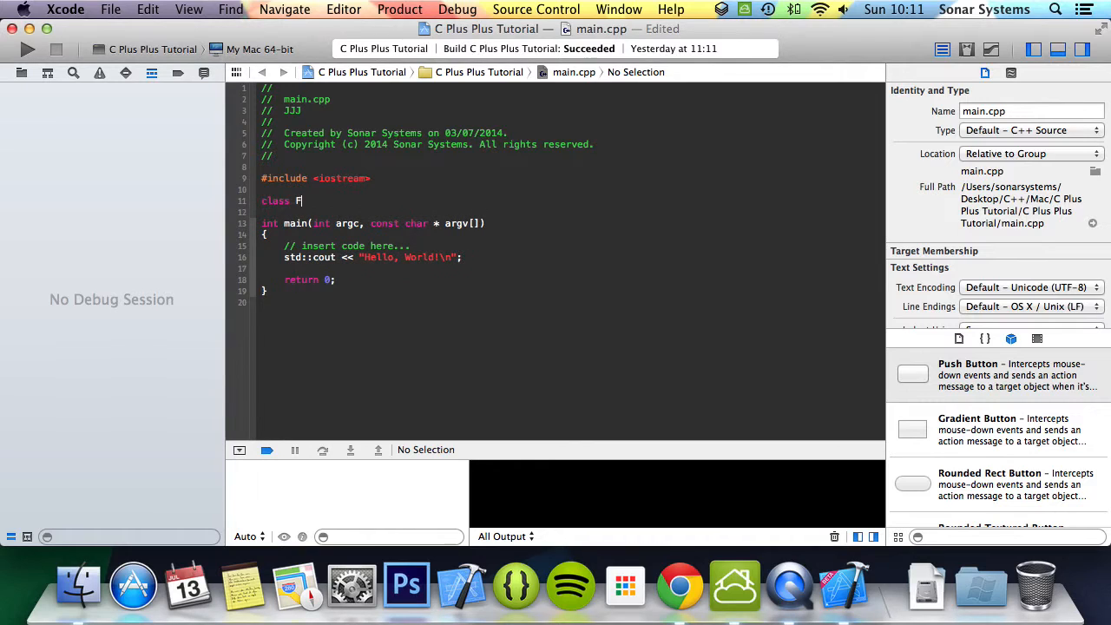
type("riendFin")
type("FriendFunction();")
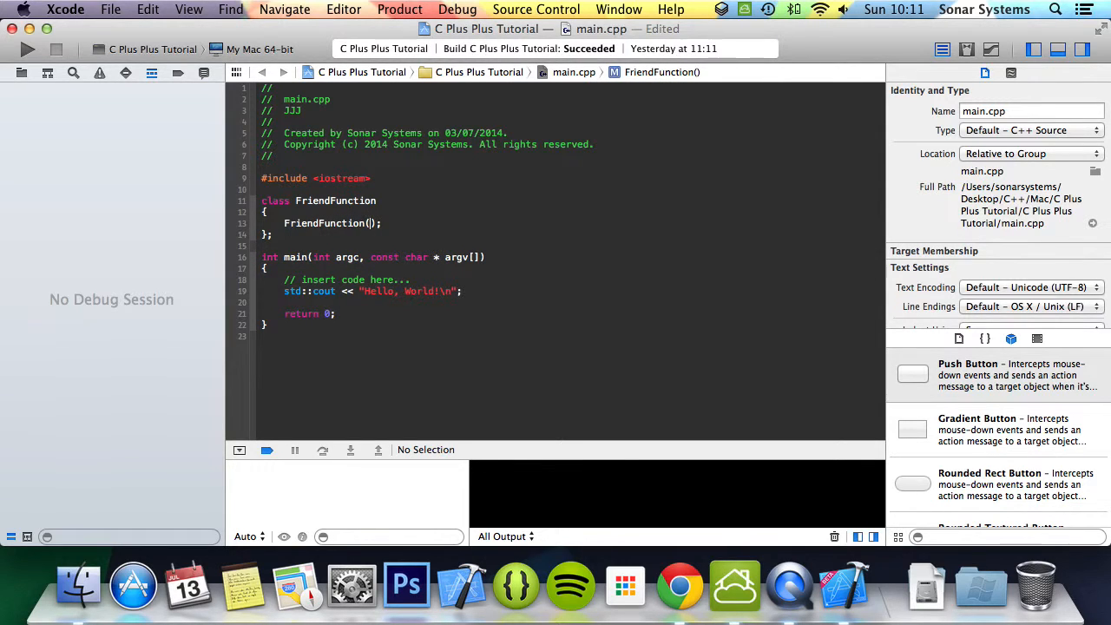
type("int temp")
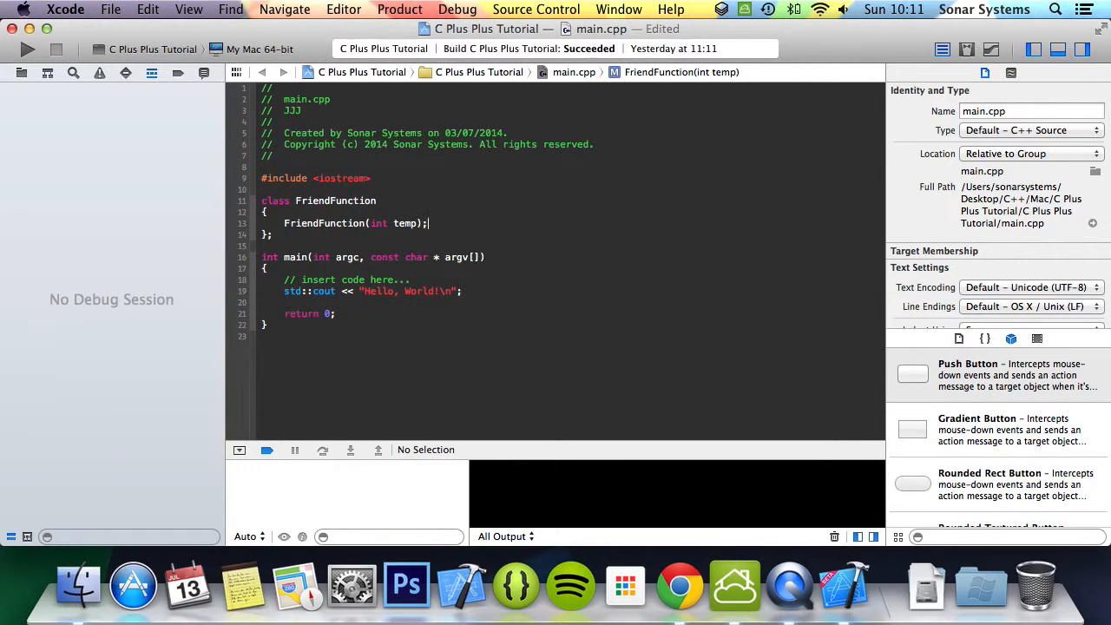
key("Return")
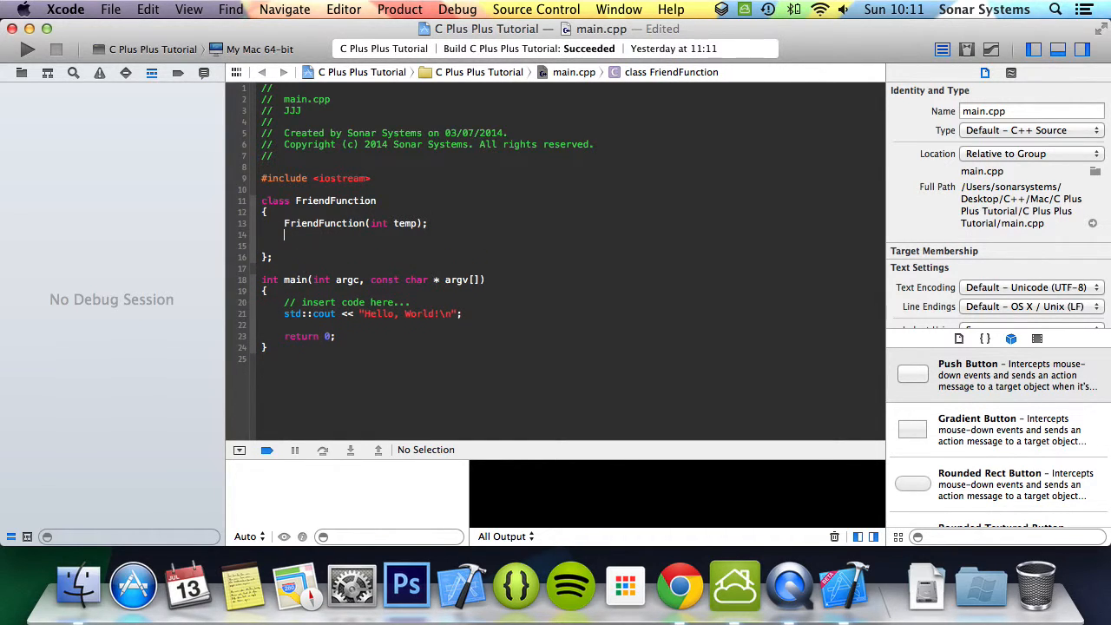
- Declare friend void PrintNumber(FriendFunction friendFunc) and begin the private section
type("fried")
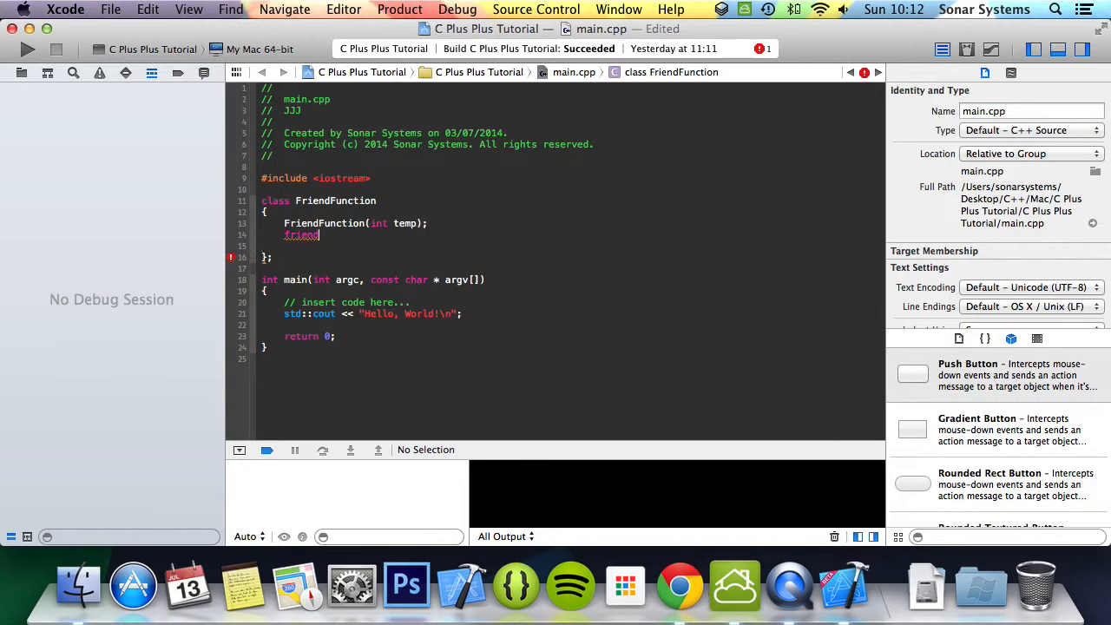
type("void PRi")
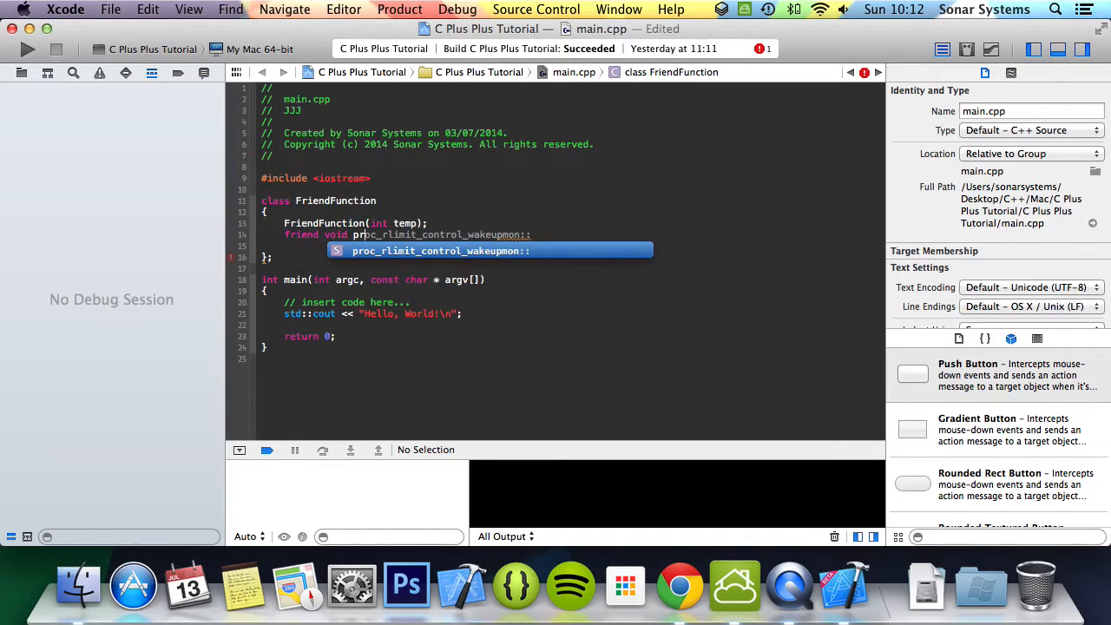
type("PrintNumbe")
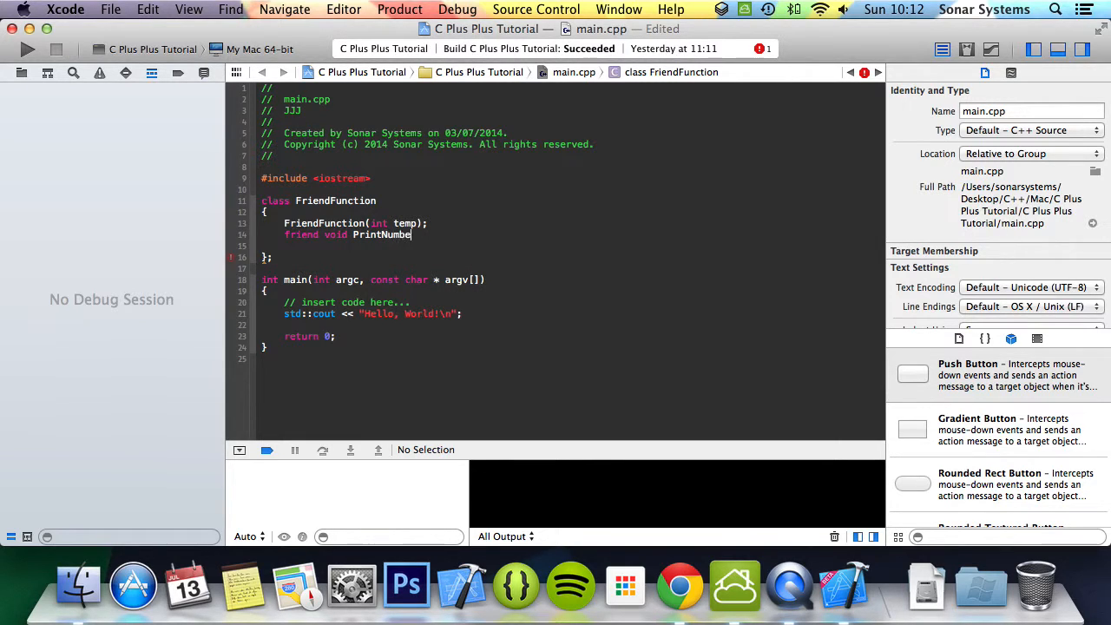
type("()")
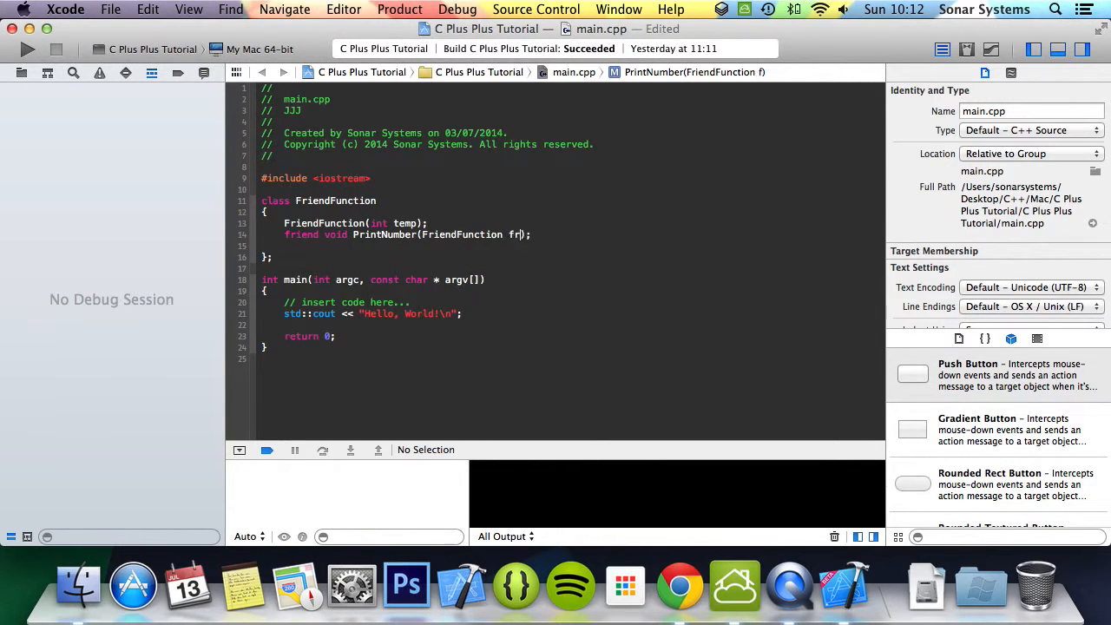
type("iendFuc")
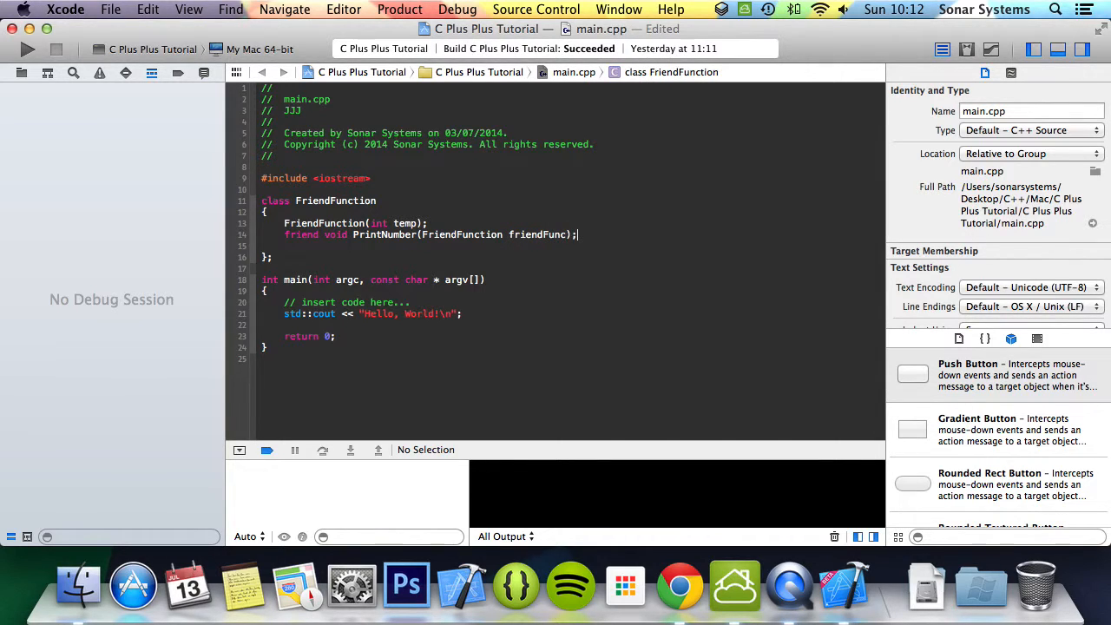
type("private:")
type("vo")
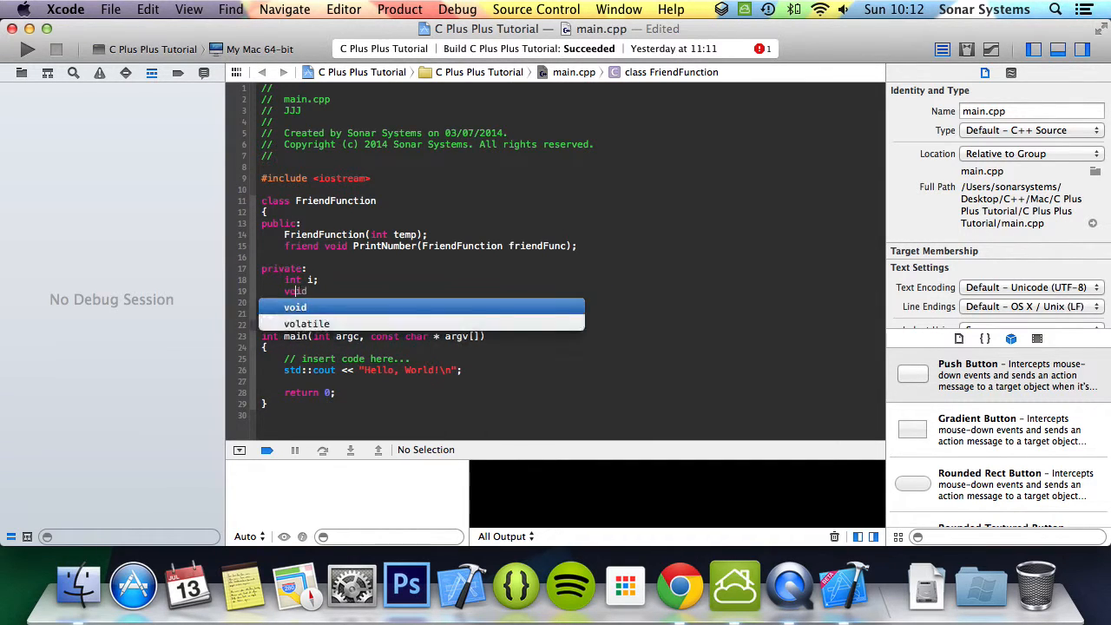
- Declare the private member function void PrivateMethod(); with its parentheses
type("Private")
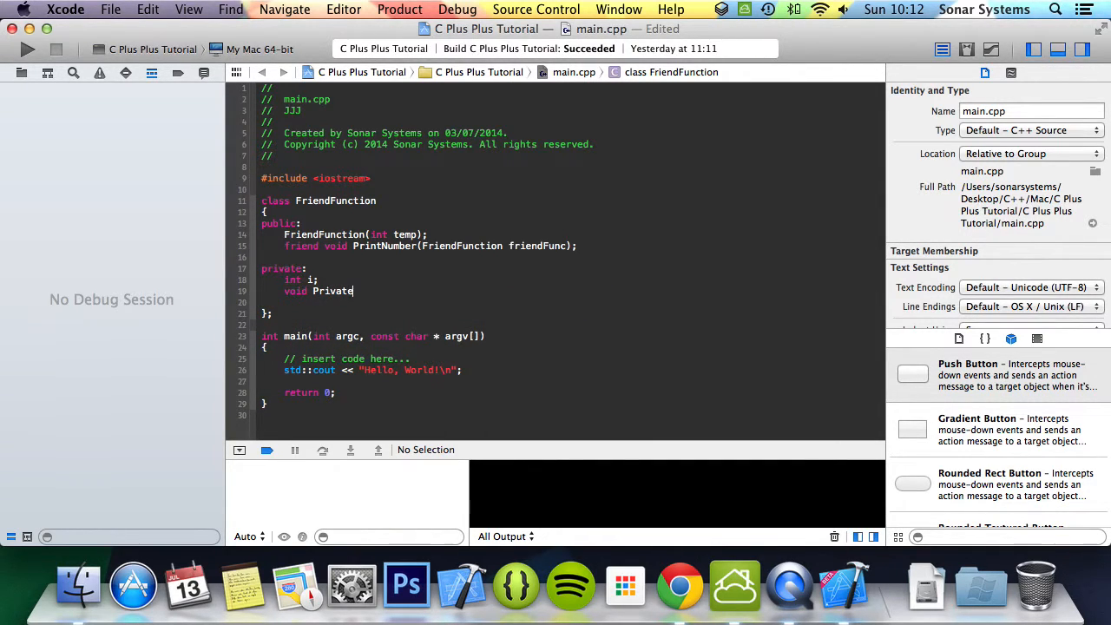
type("Me")
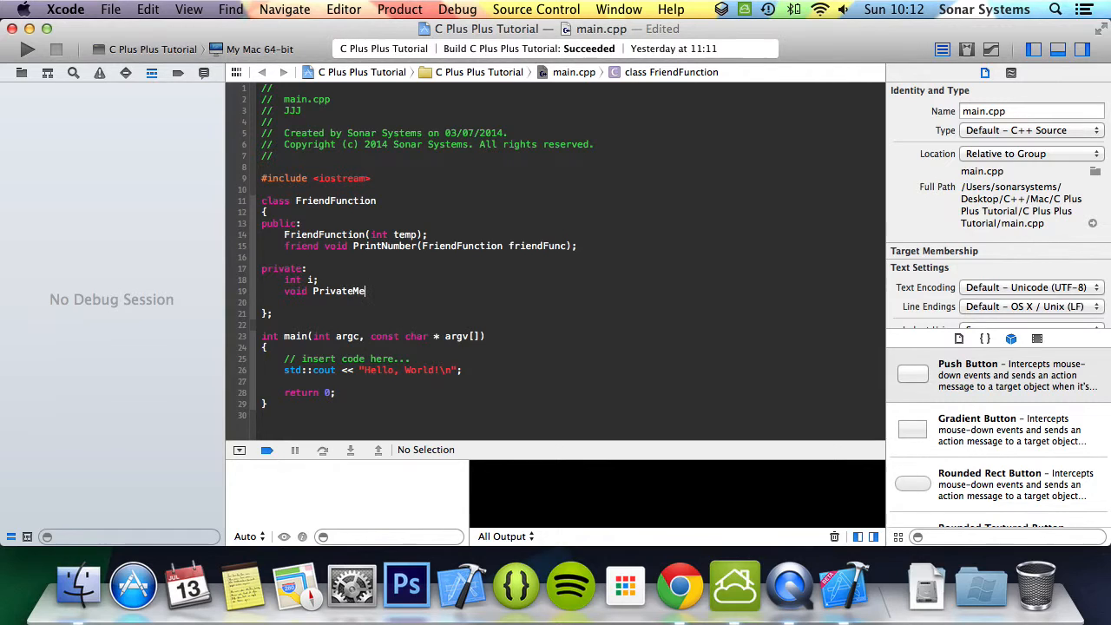
type("thod;")
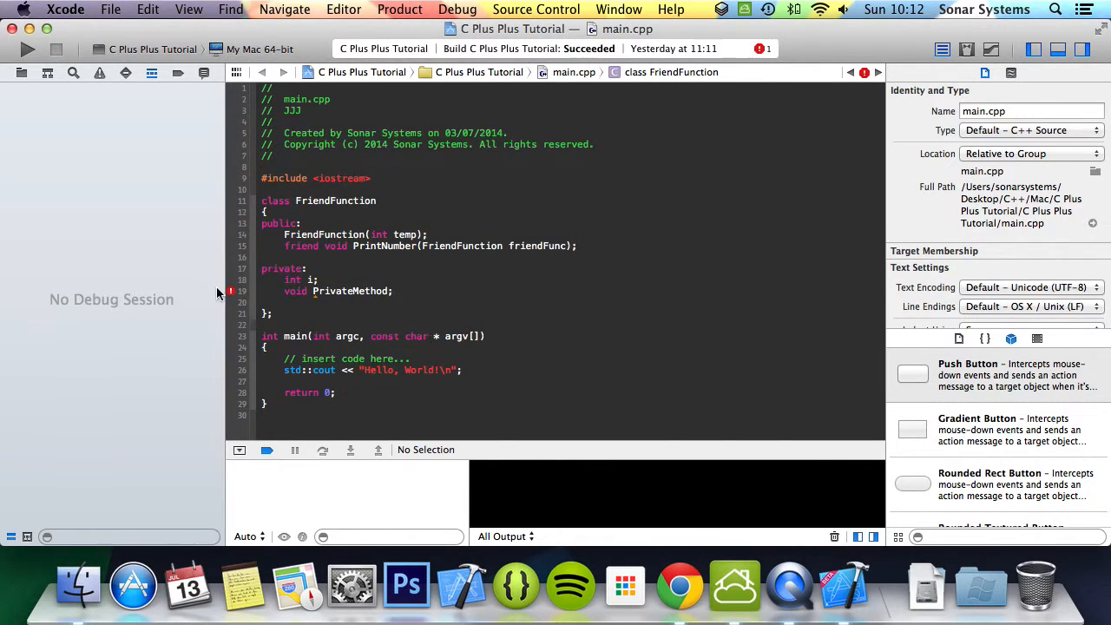
left_click(392, 292)
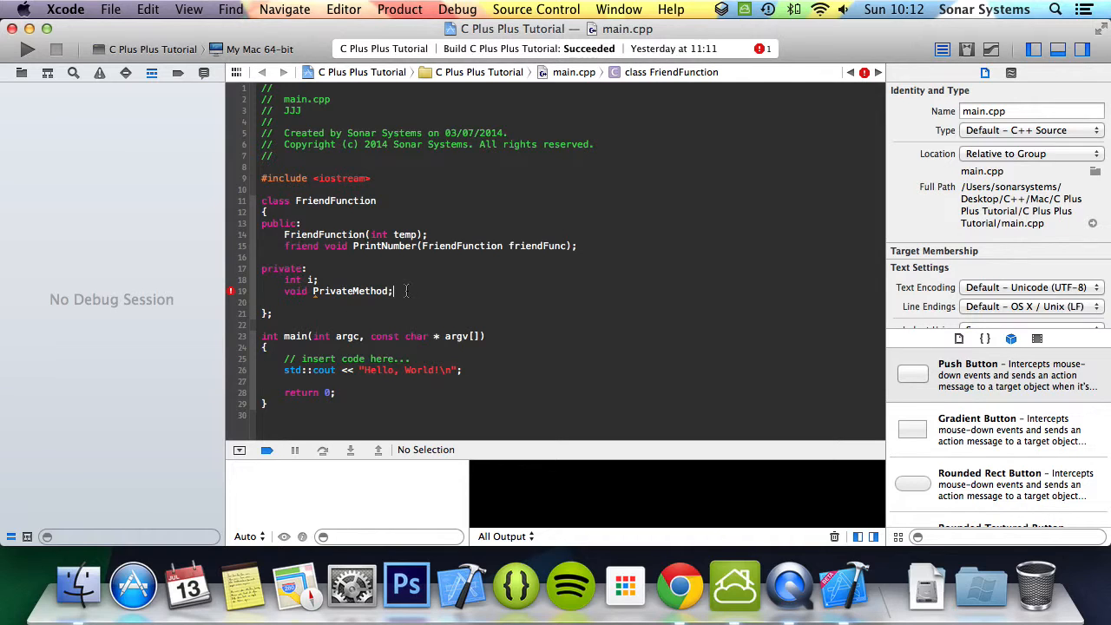
type("()")
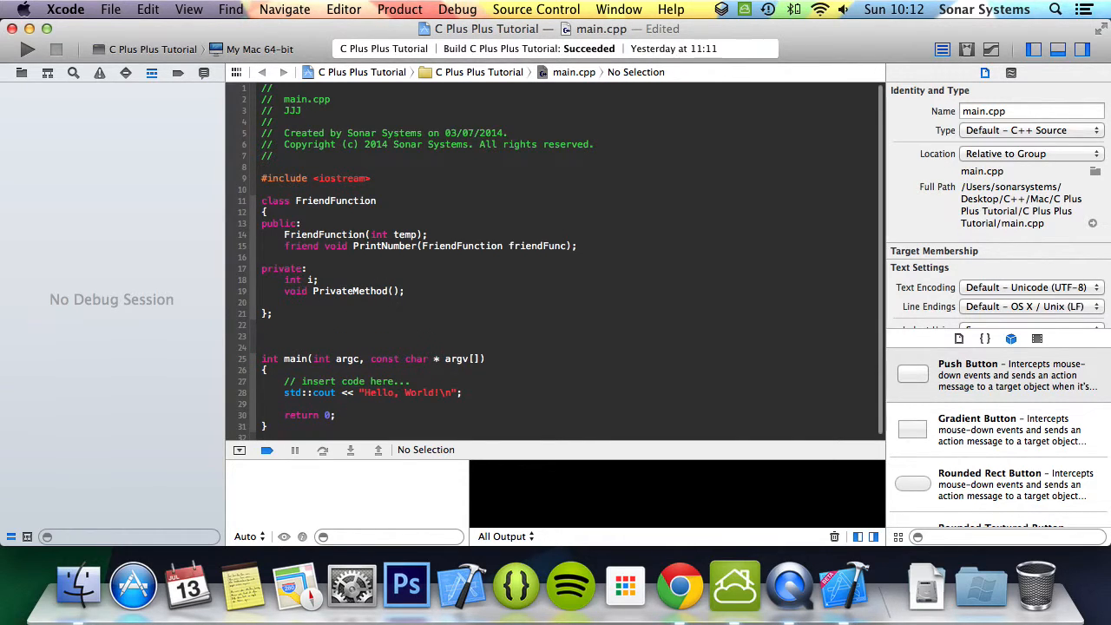
- Define FriendFunction::FriendFunction(int temp) assigning i = temp below the class
type("FriendFunction::FriendFunction(")
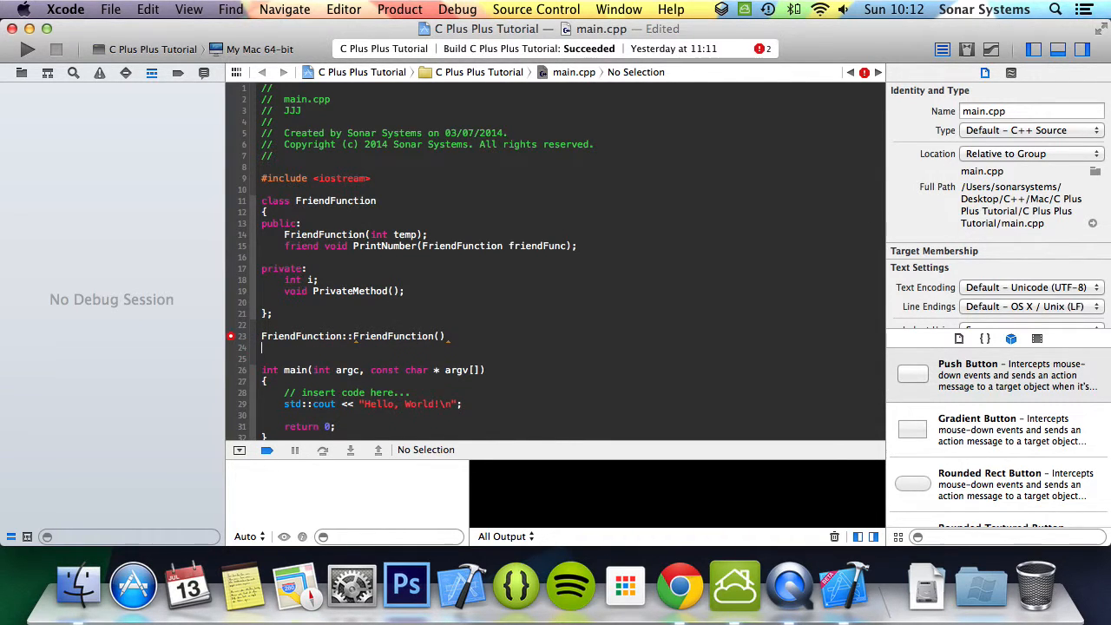
type("int temp")
type("{")
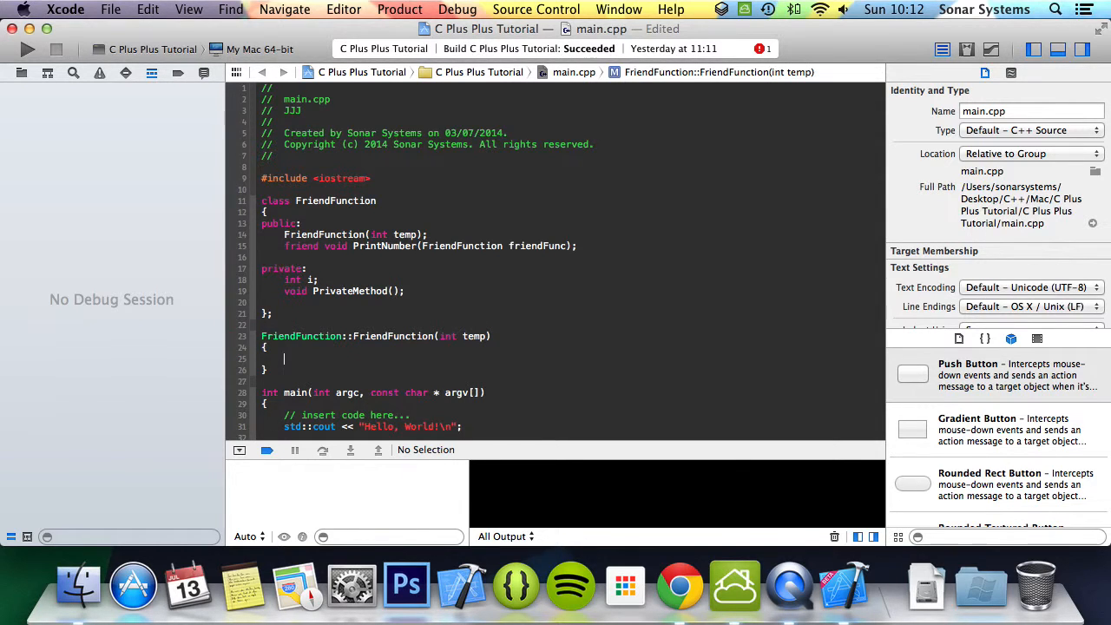
type("i")
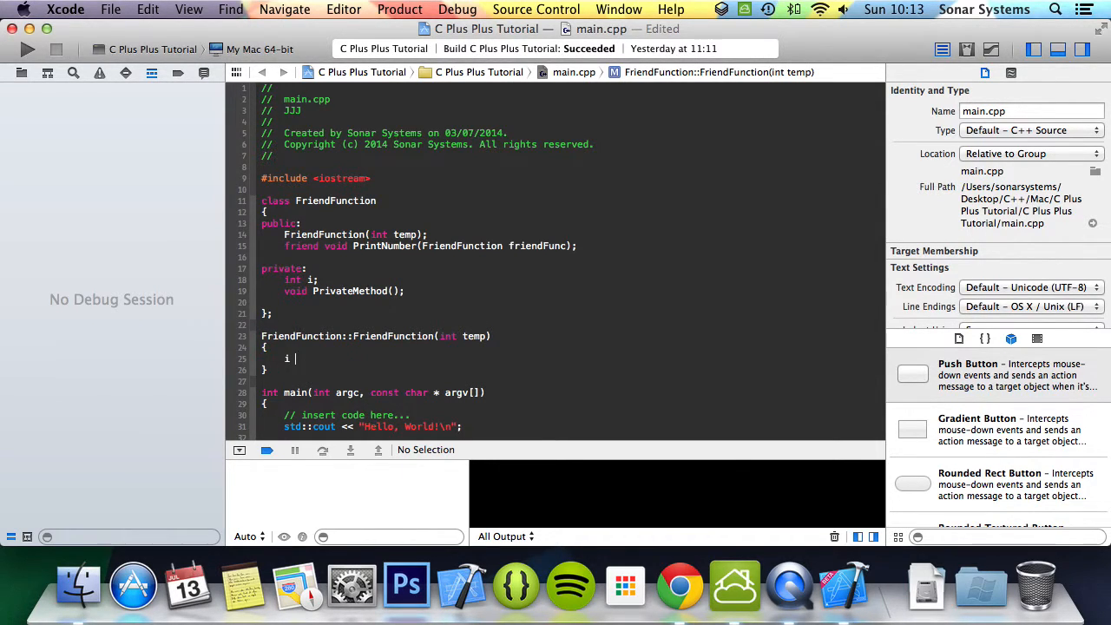
type("= temp;")
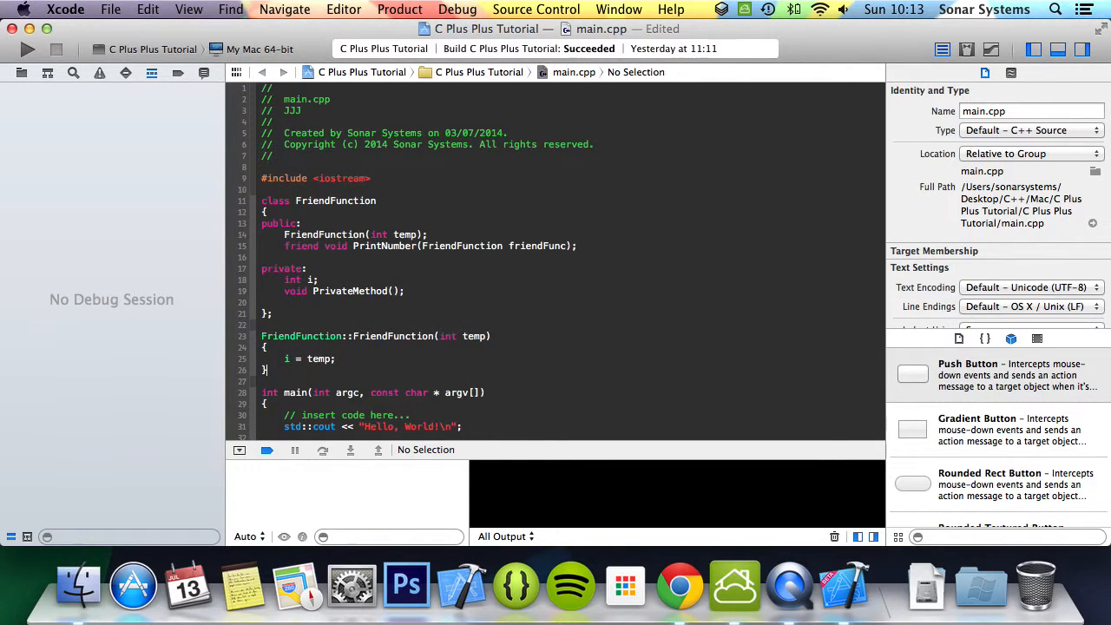
key("Return")
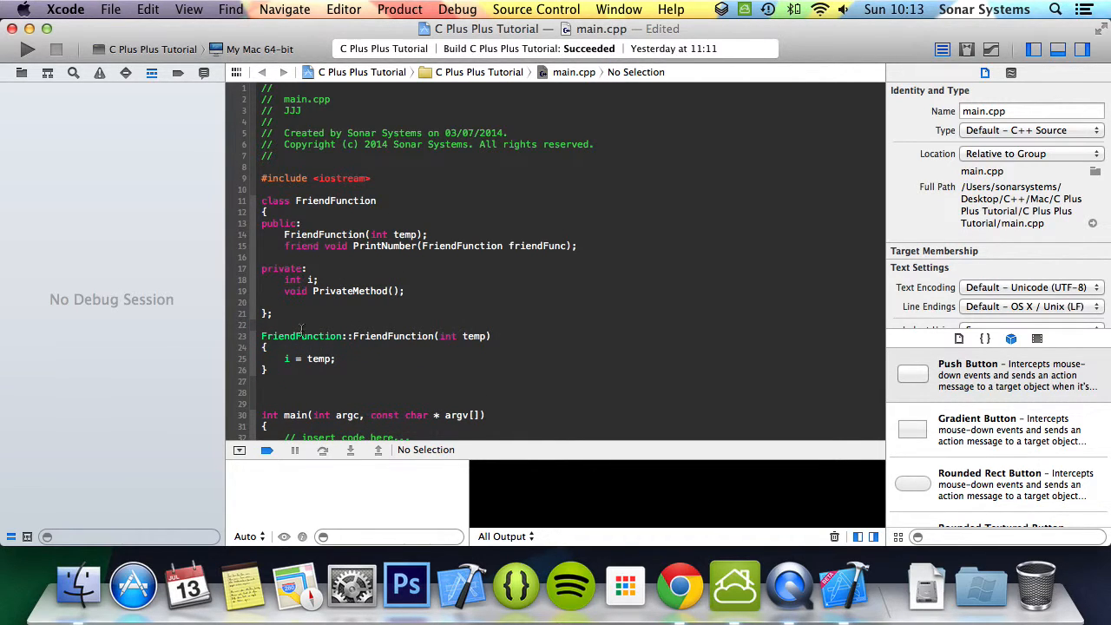
mouse_move(321, 344)
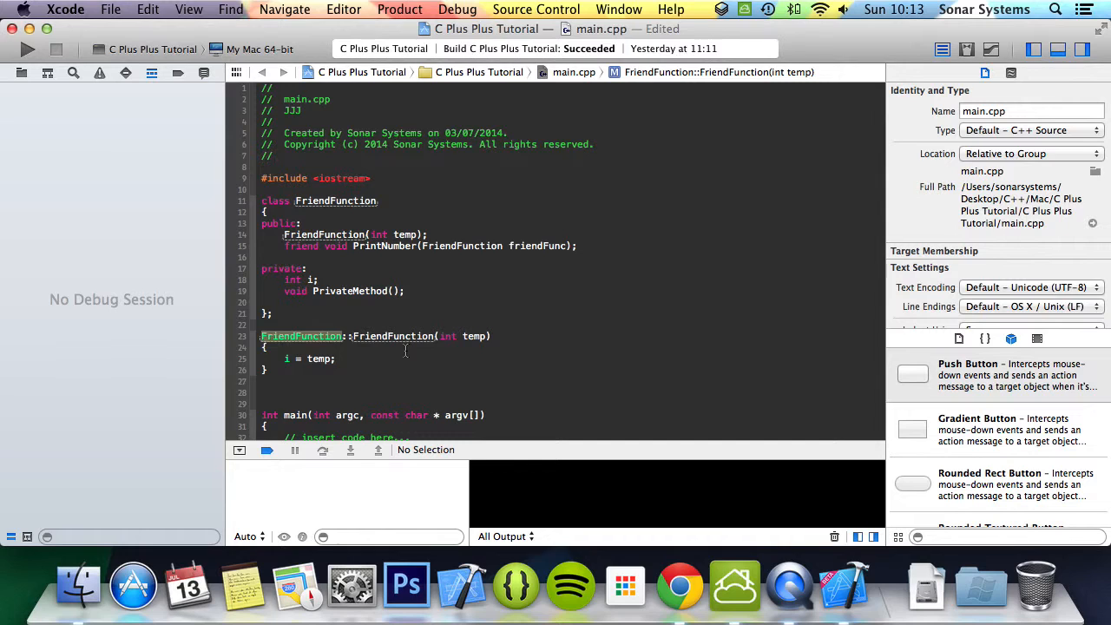
type("void")
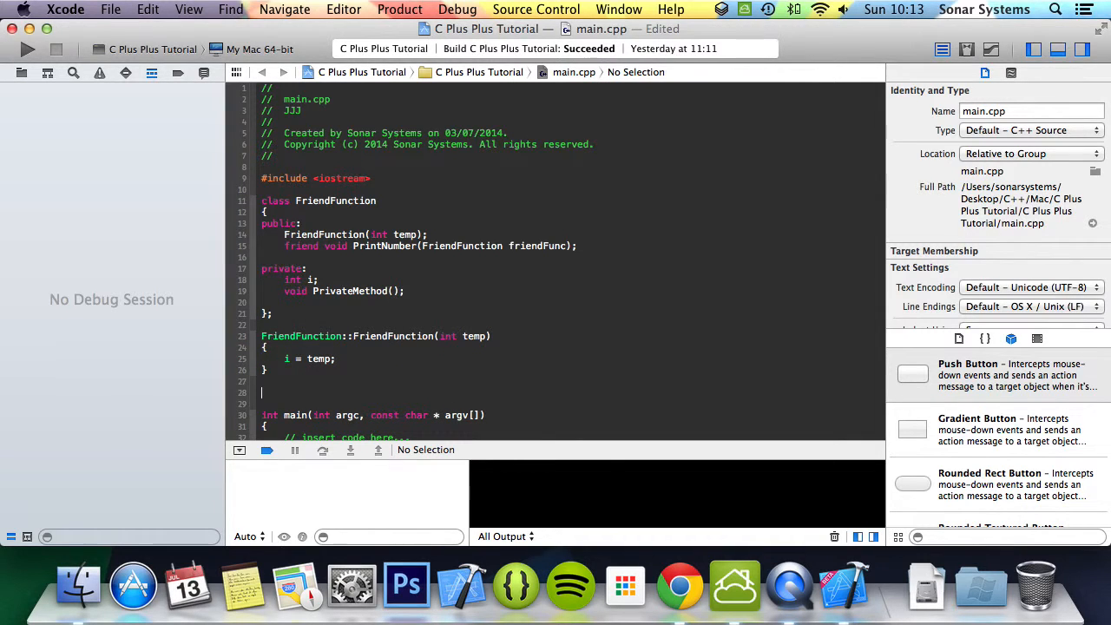
- Write the void PrintNumber(FriendFunction friendFunc) definition header
type("void p")
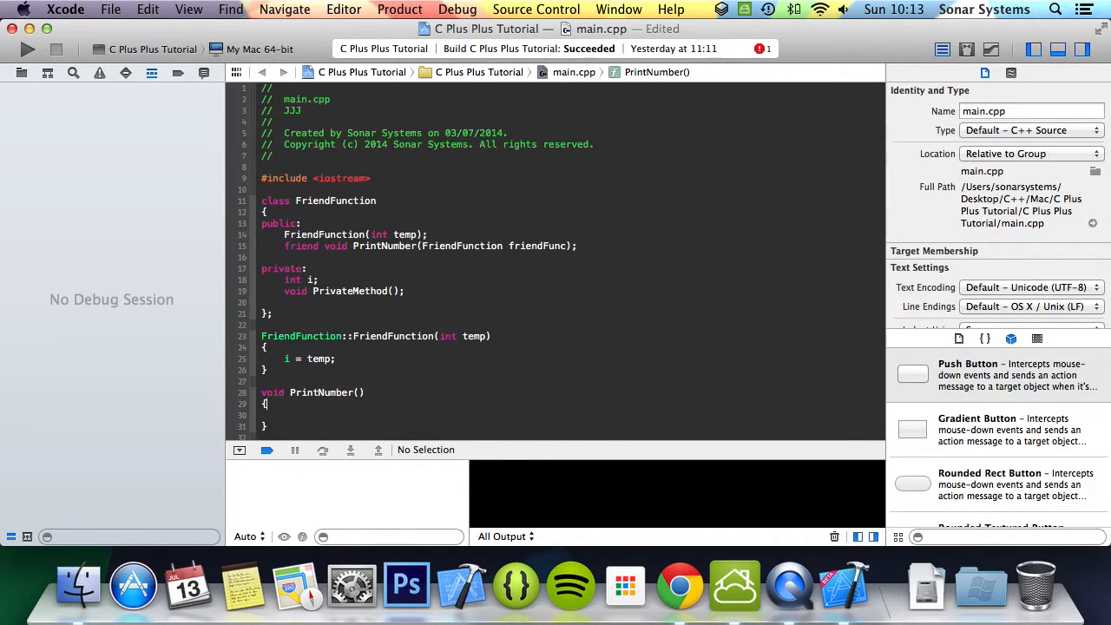
type("FriendFunction")
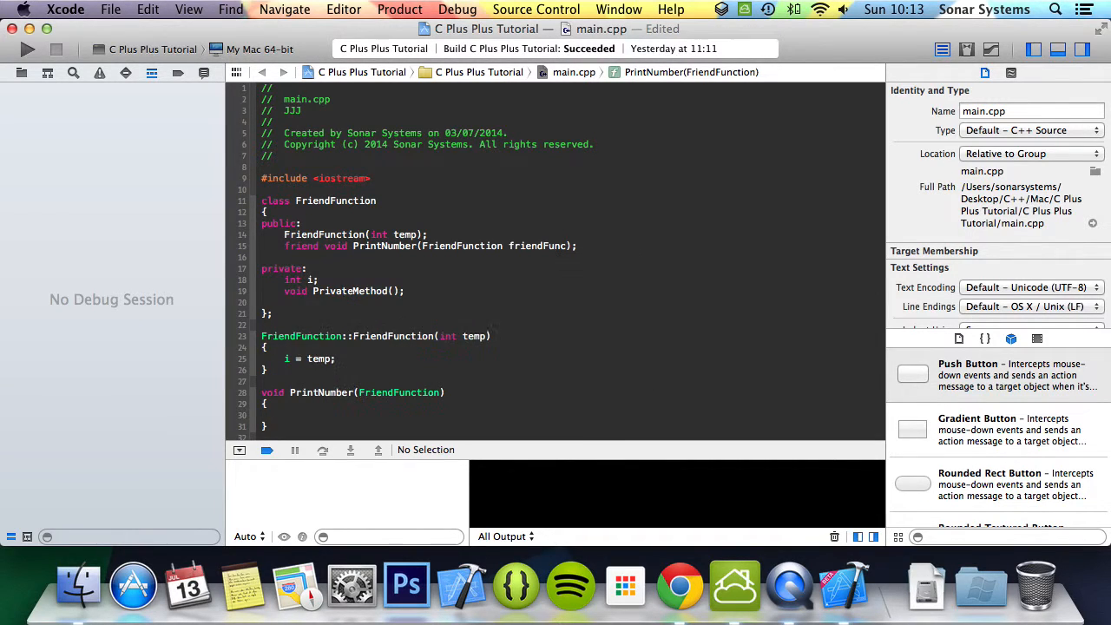
type("friend")
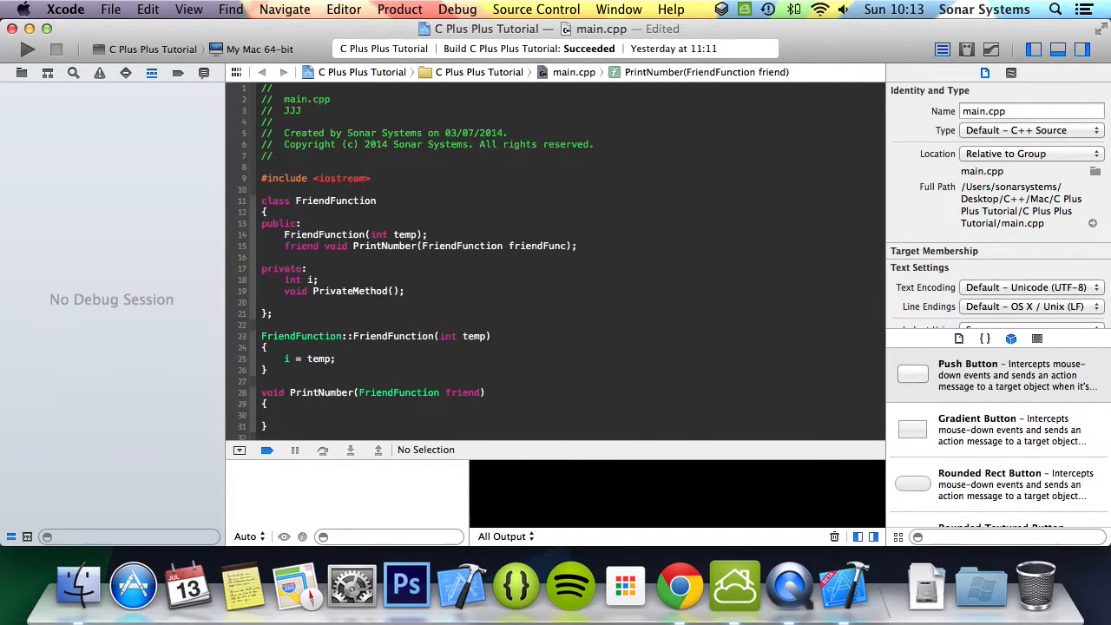
type("F")
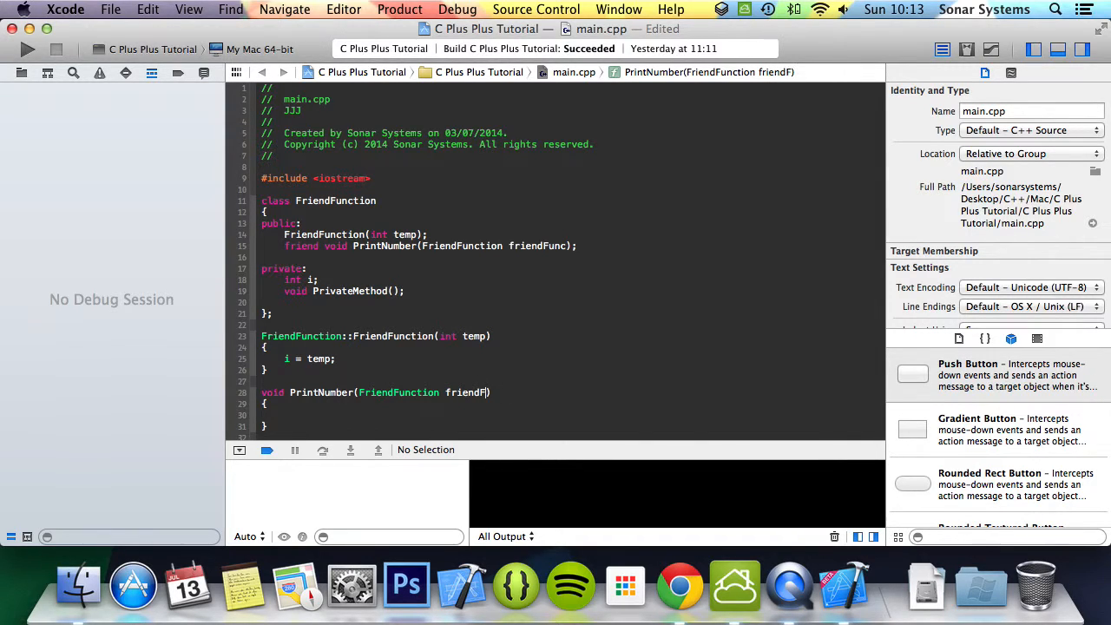
type("unc")
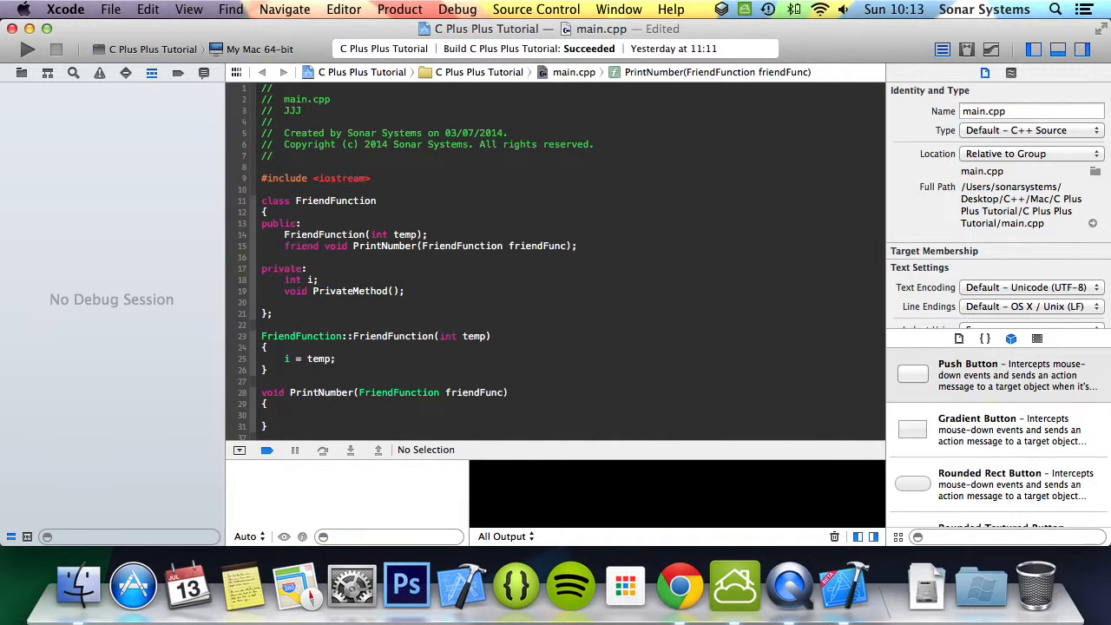
- In PrintNumber, output friendFunc.i with std::cout and call friendFunc.PrivateMethod()
type("std::cout << friendFunc.i")
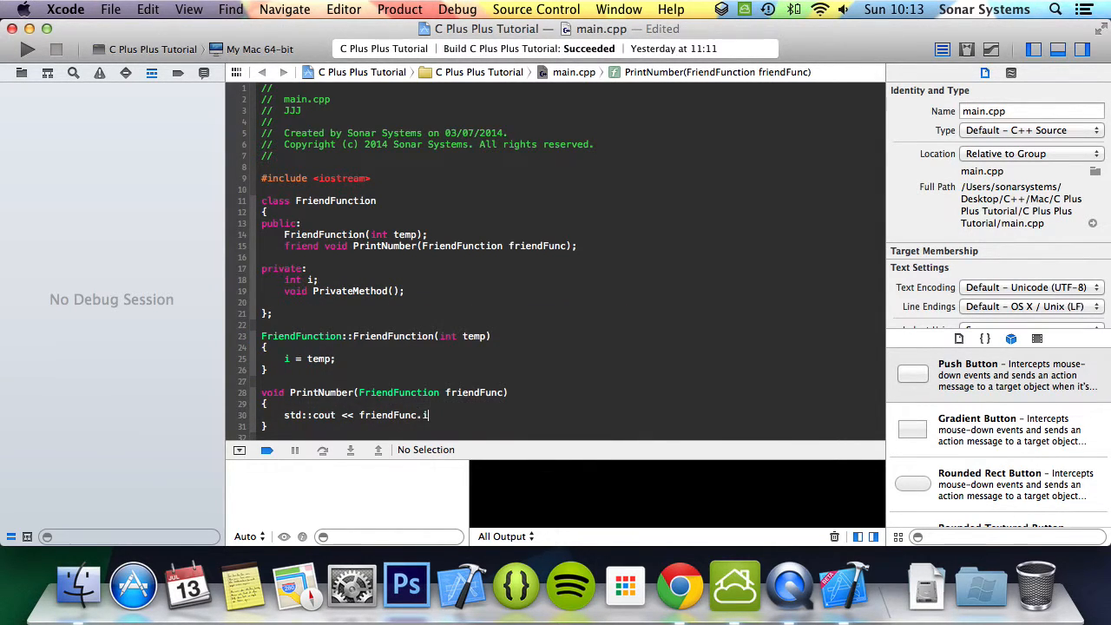
type("<< tsd:")
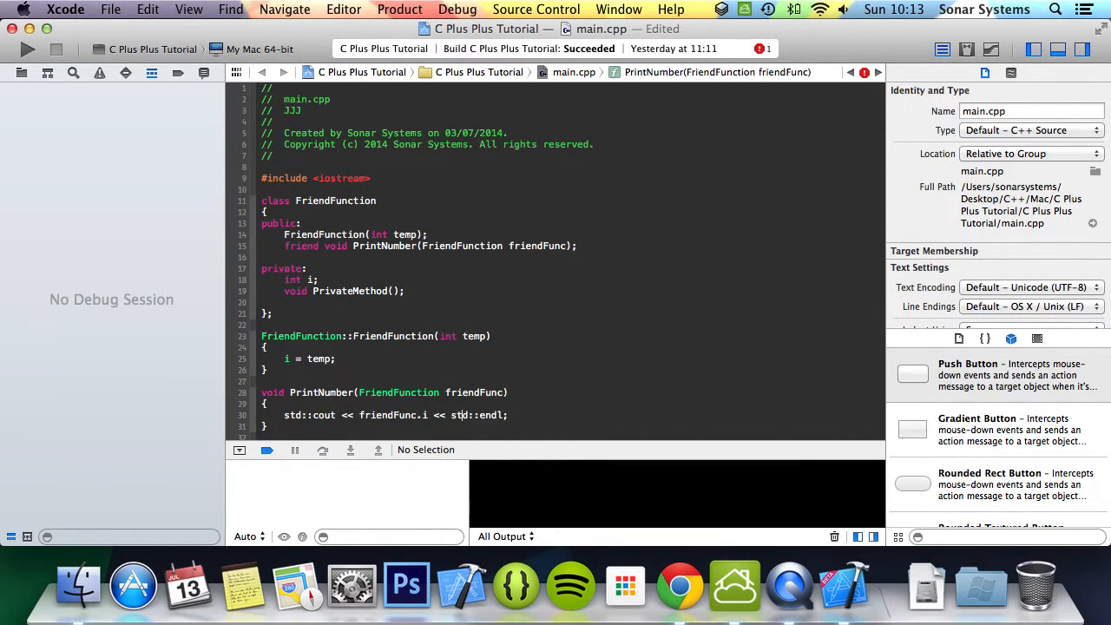
scroll("down", 3)
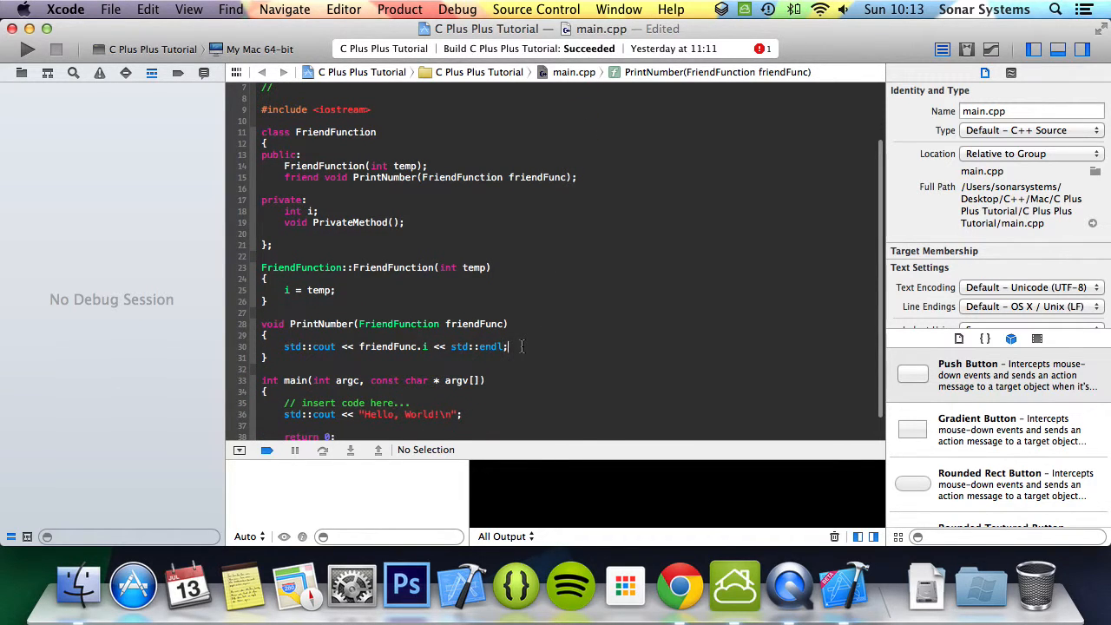
type("friendFunc")
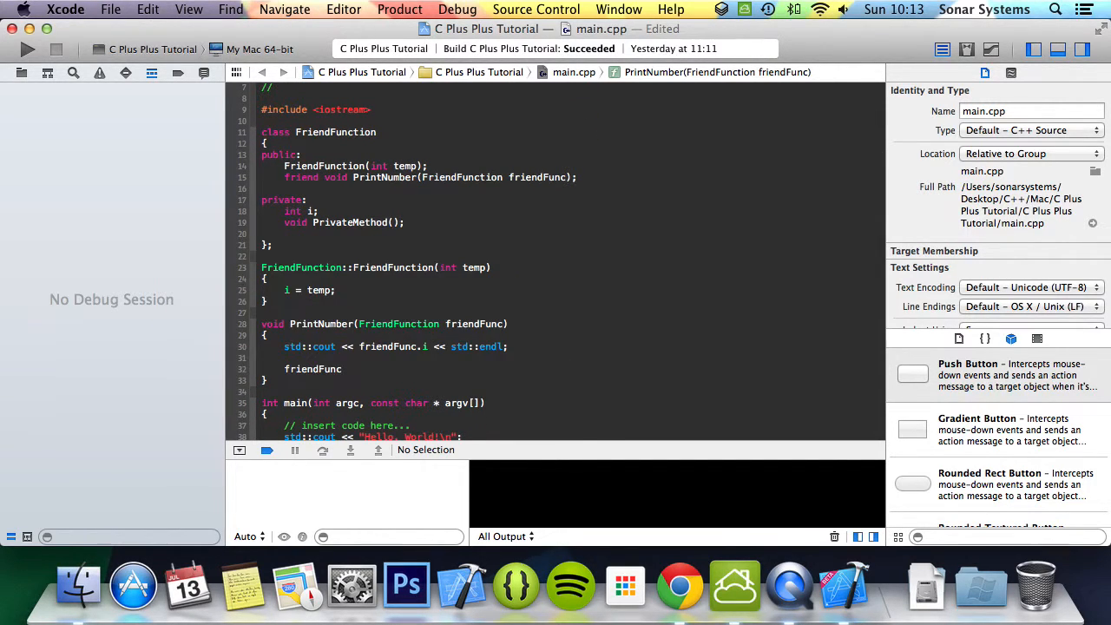
type(".PrivateMethod();")
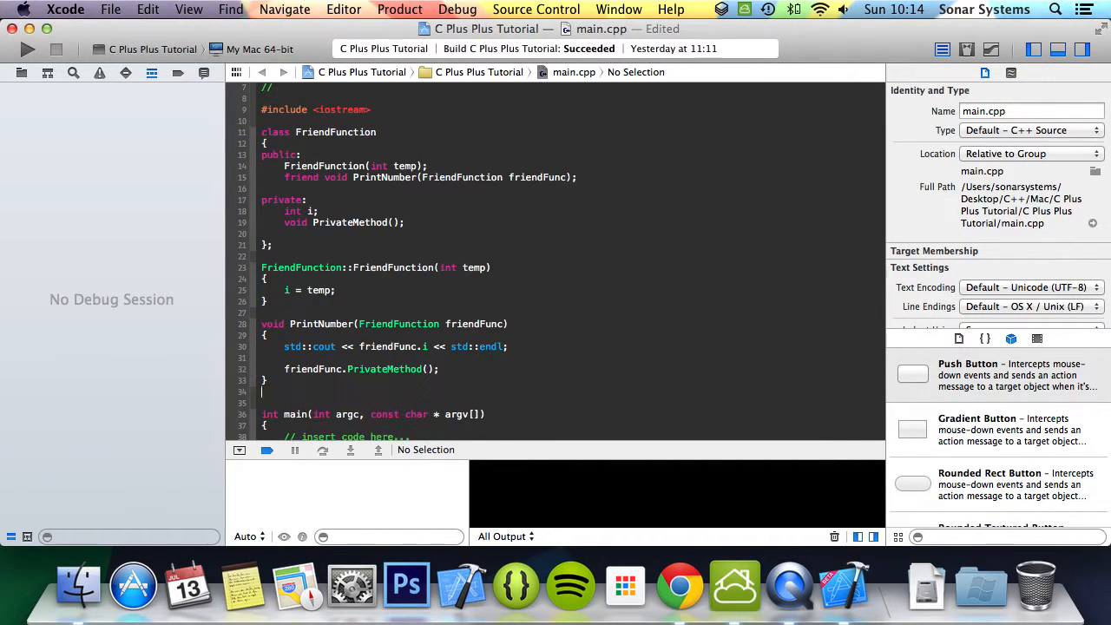
- Define FriendFunction::PrivateMethod() printing "PRIVATE", then build and run successfully
type("void")
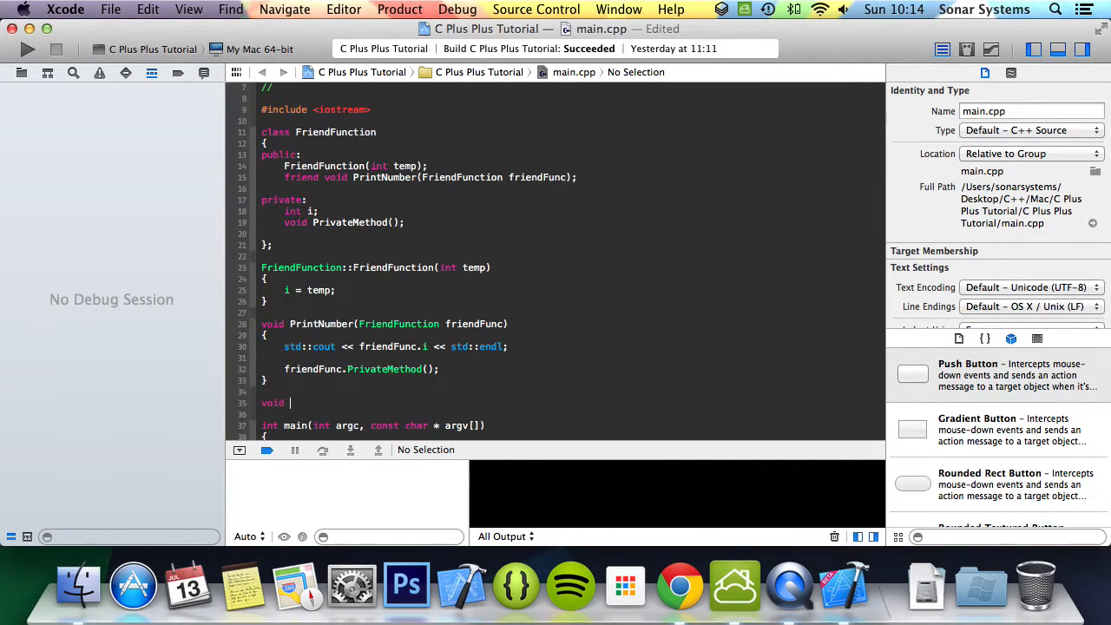
type("FriendFunction::PrivateMethod(")
left_click(567, 415)
type("{")
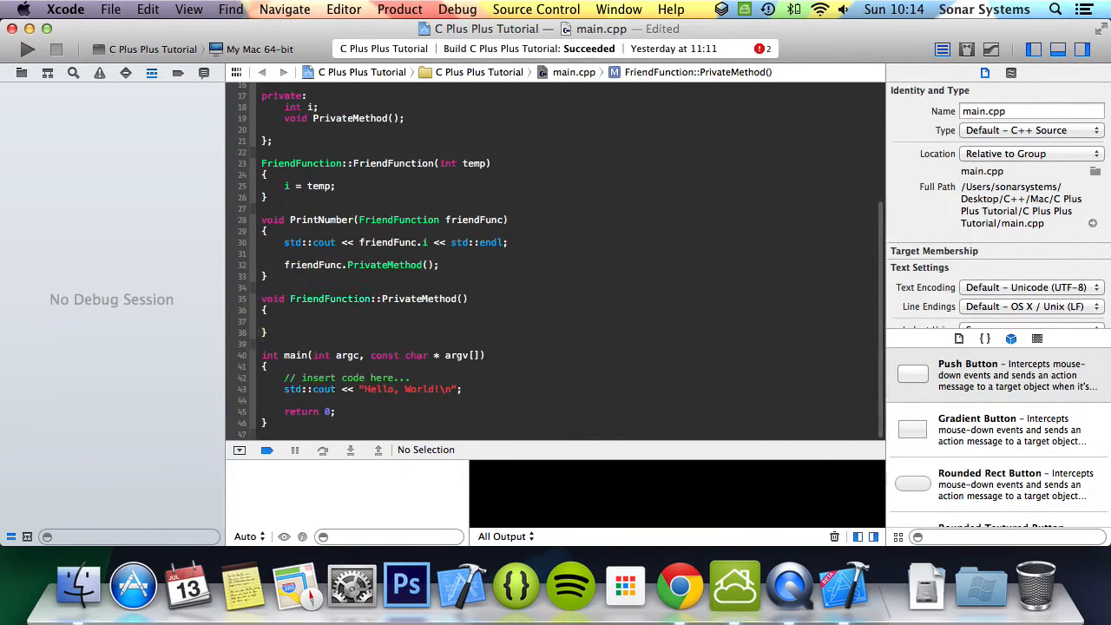
left_click(286, 321)
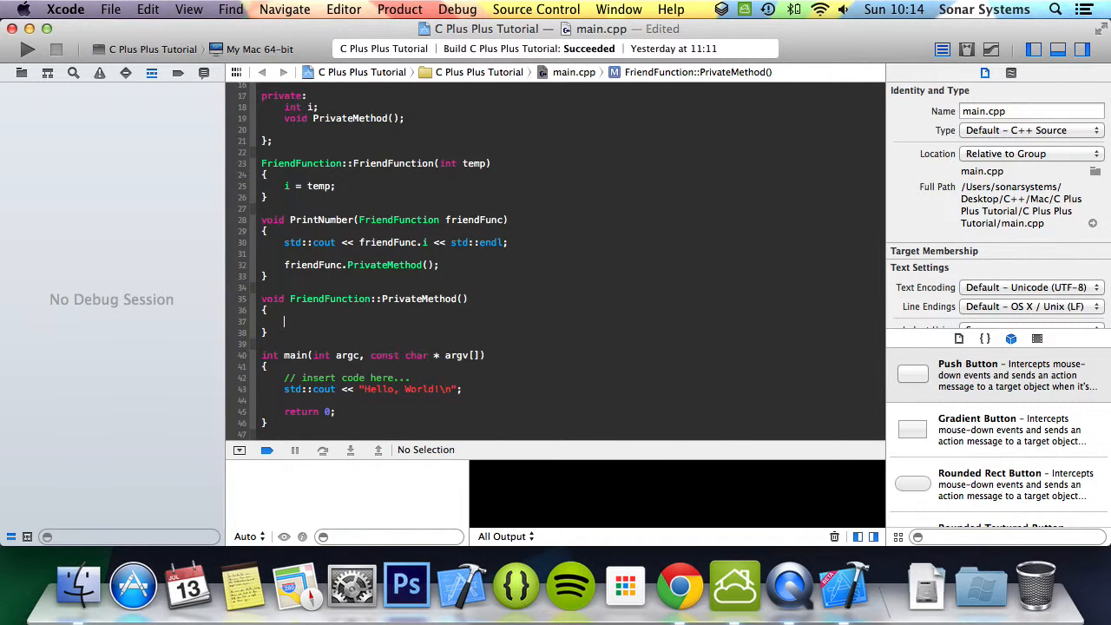
type("std::cout << \"PRIVATE")
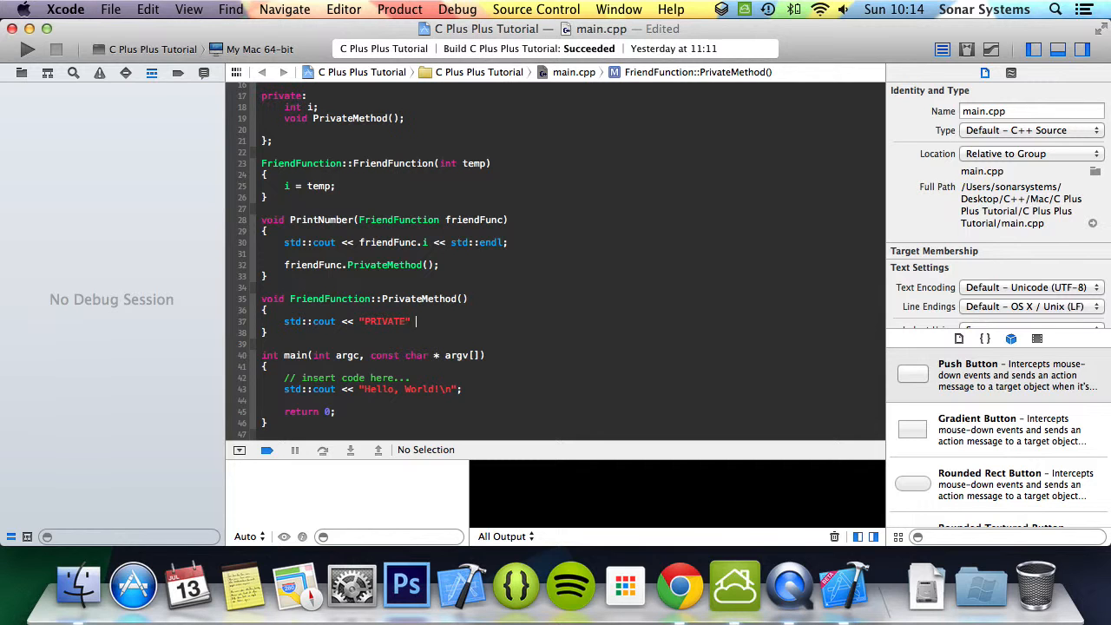
type("<< std::endl")
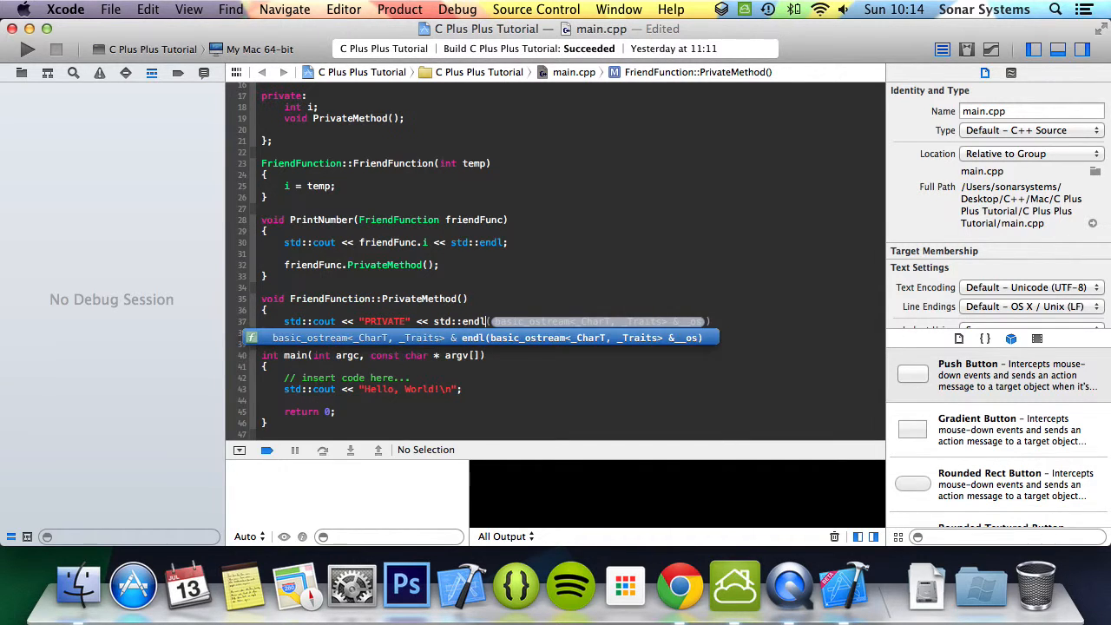
left_click(27, 49)
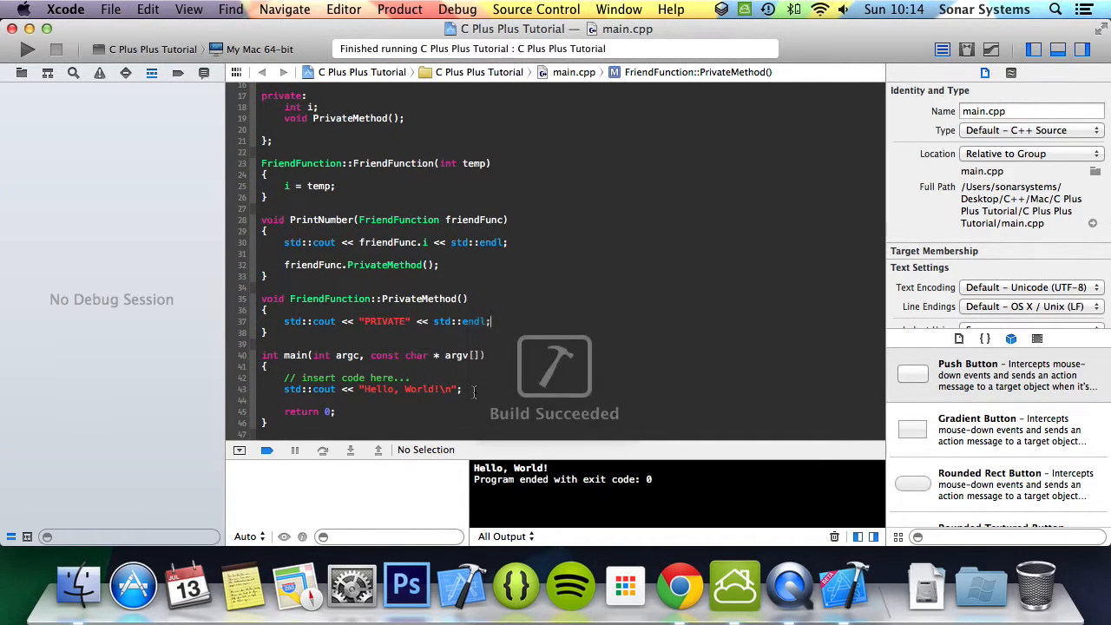
- In main, replace the Hello World line with FriendFunction func(4); and start a PrintNumber call
left_click(454, 378)
type("FriendFunction")
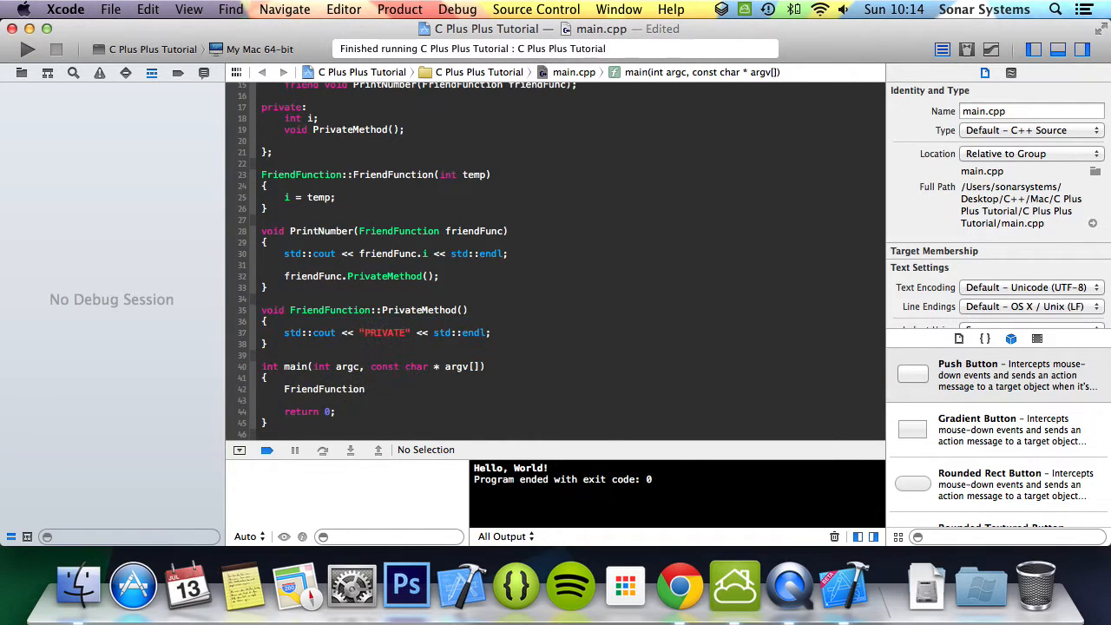
type("func();")
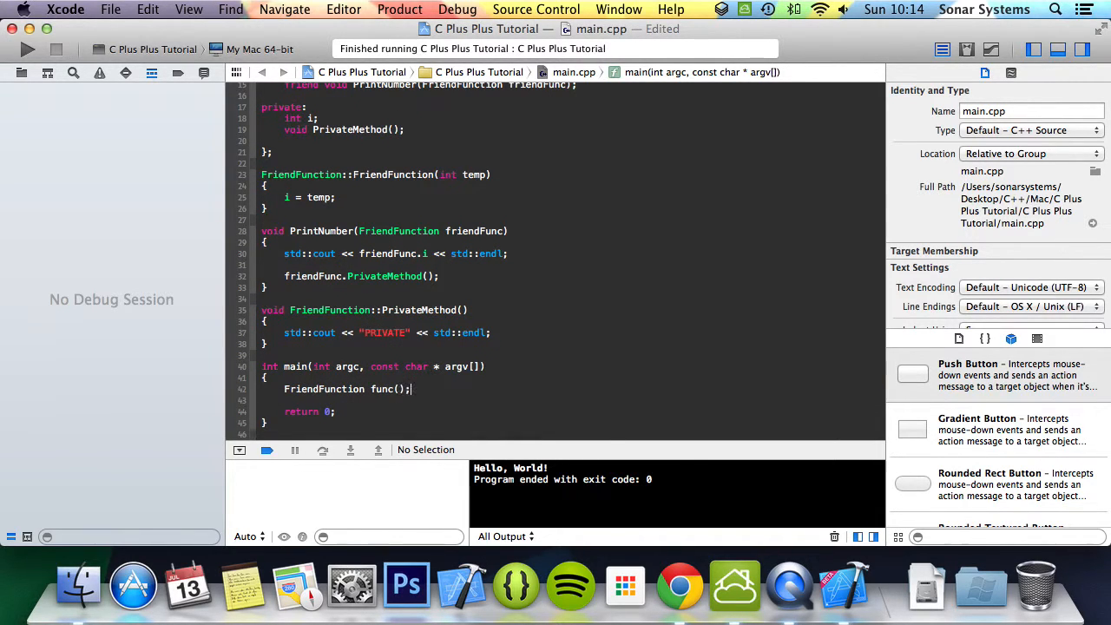
type("4")
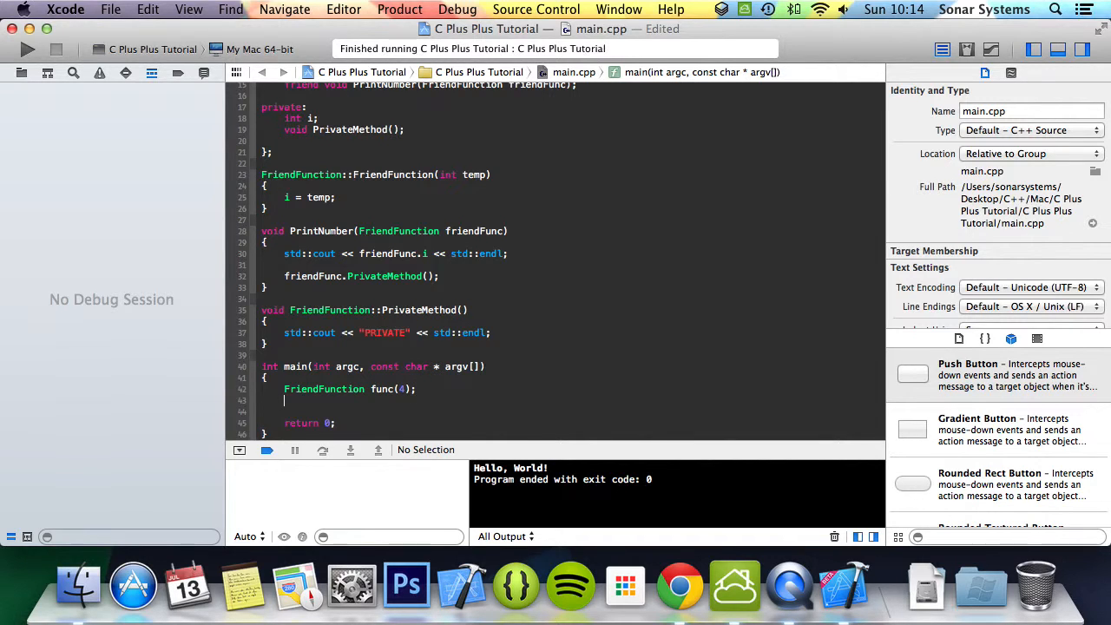
type("PrintNumber(")
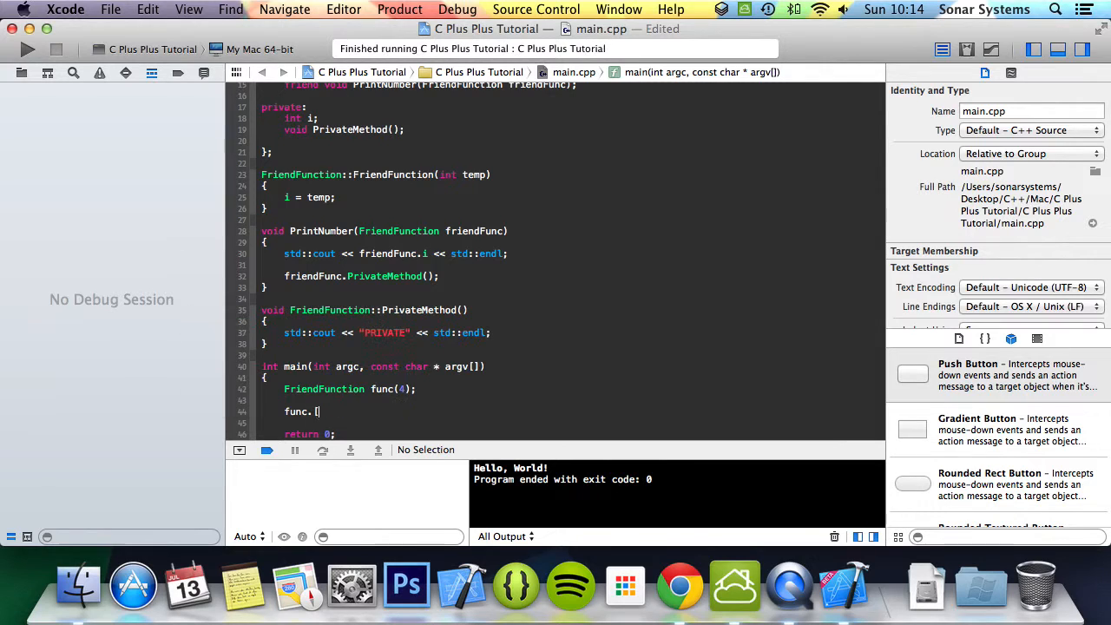
type(".")
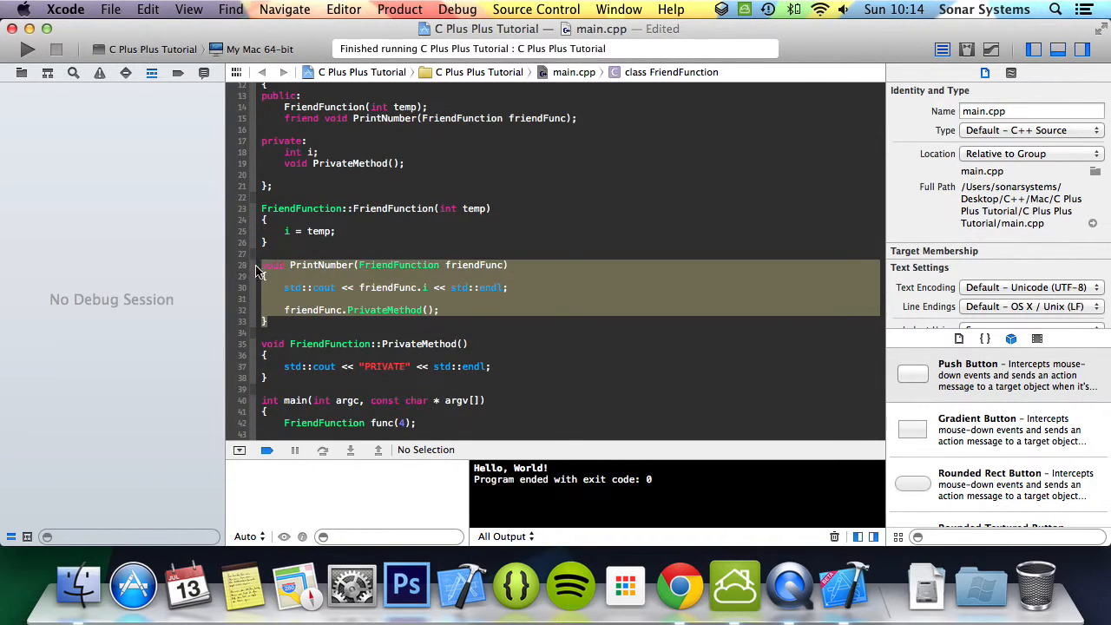
- Review PrintNumber, then call PrintNumber(func); in main after the object
scroll("down", 3)
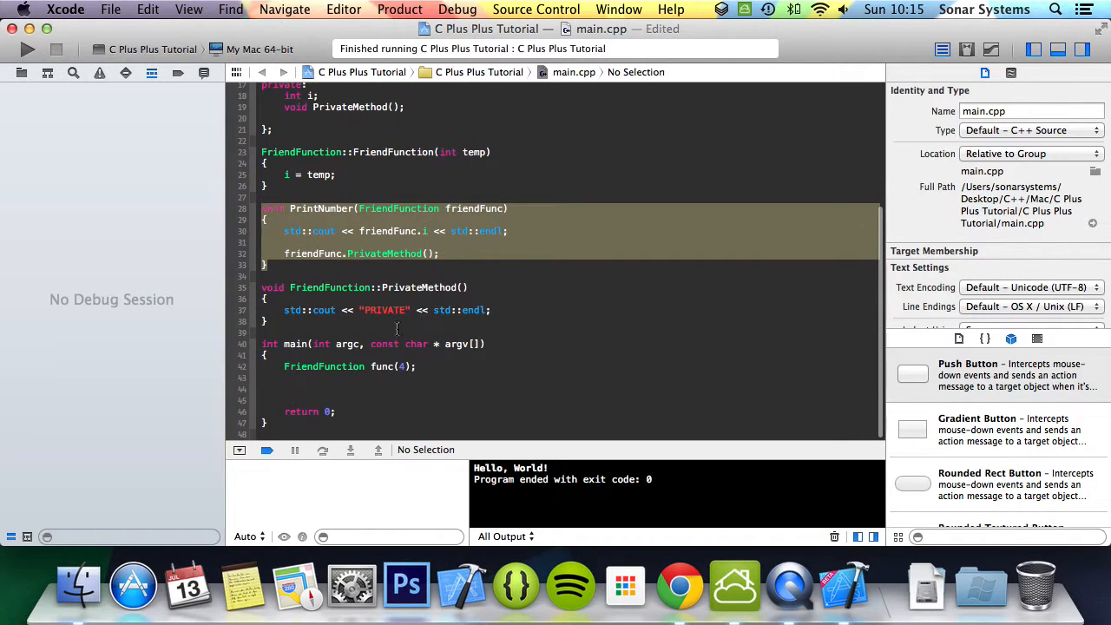
scroll("up", 3)
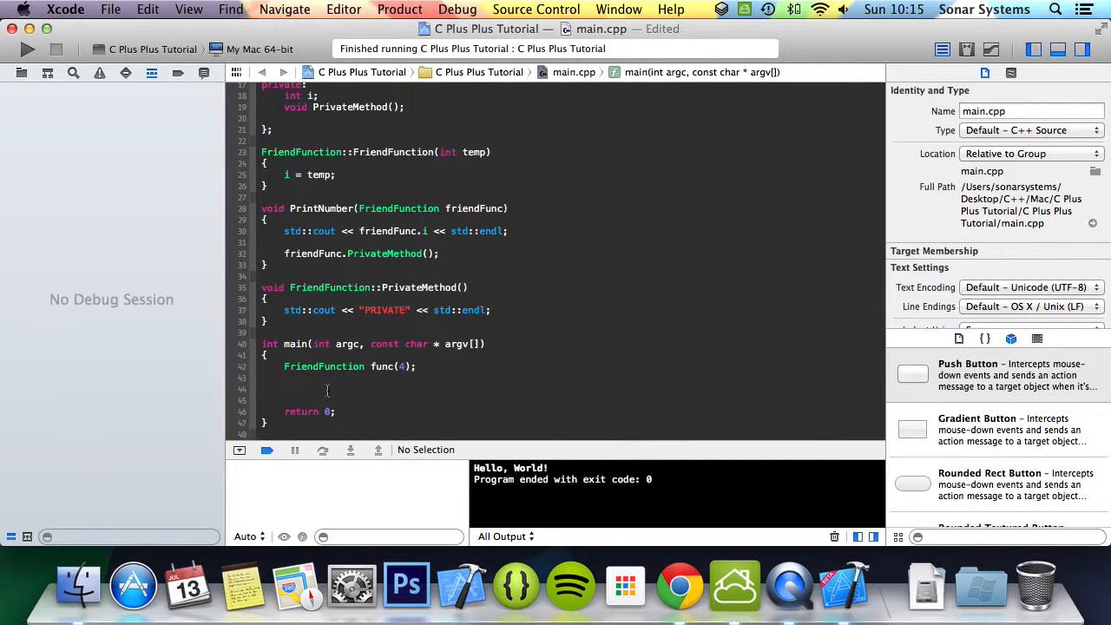
type("PrintNumber(func);")
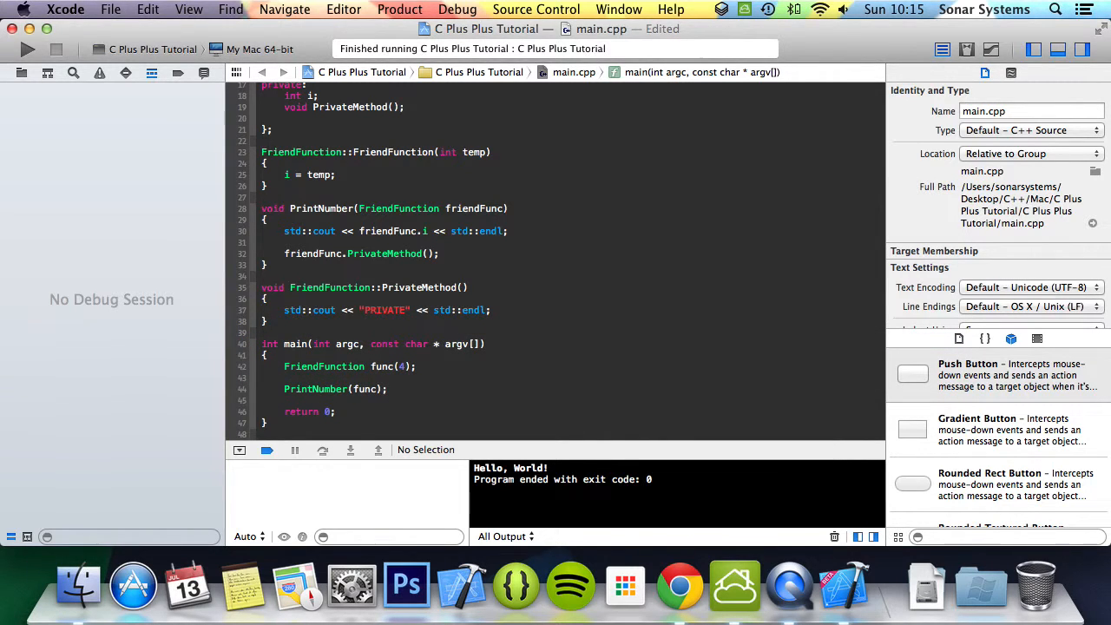
- Run the program to print 4 and PRIVATE, then start a std::cout line in main
left_click(28, 49)
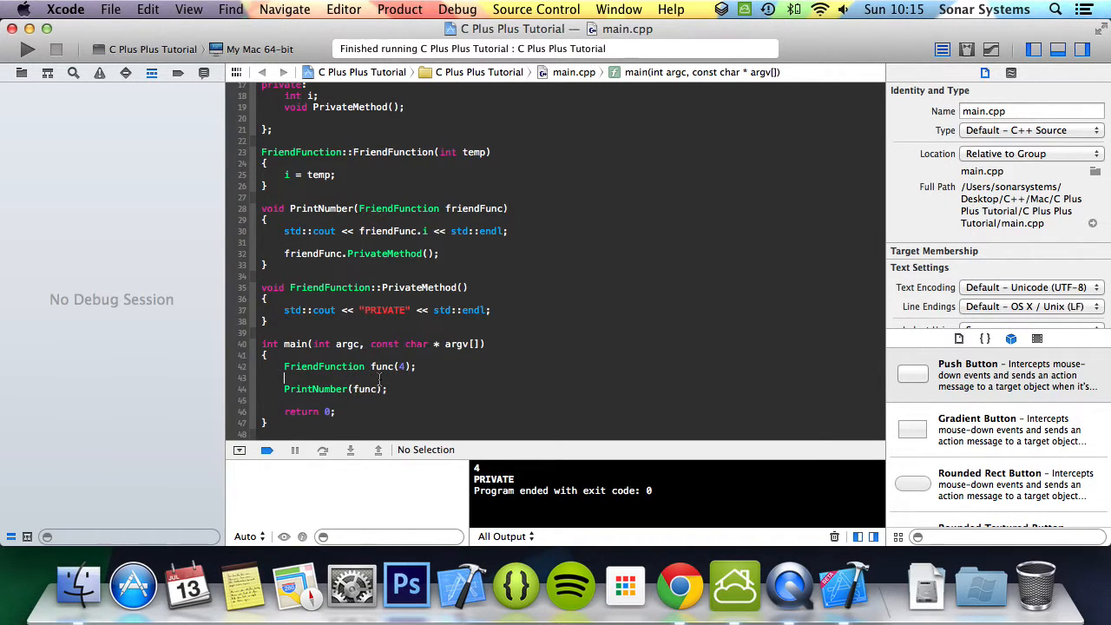
type("std::cout <<  << std::endl;")
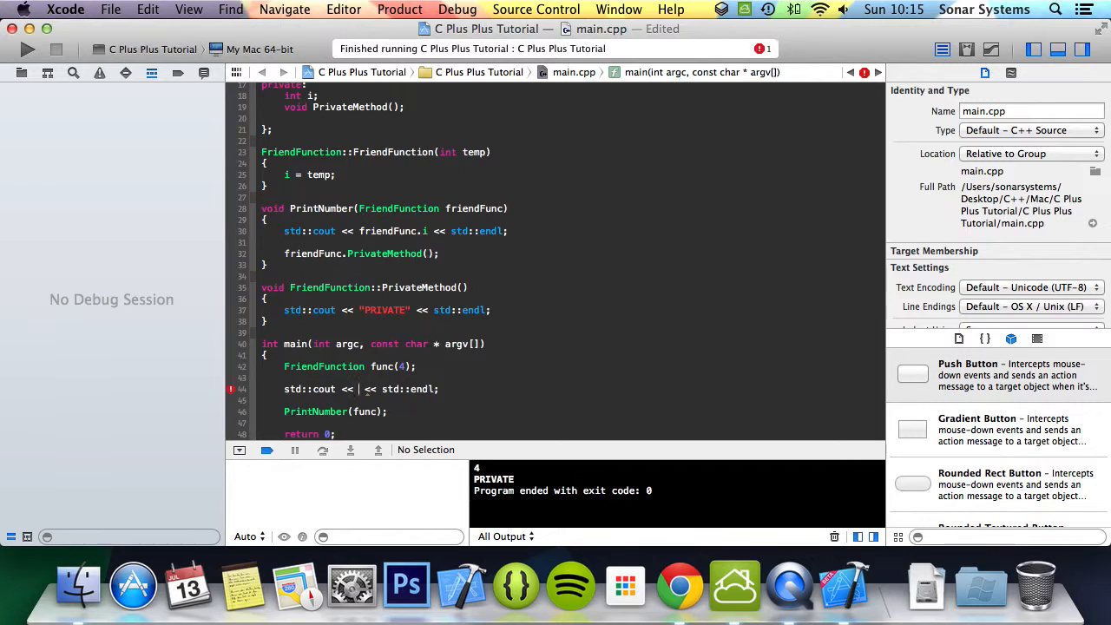
- Try printing func.i directly from main and build to show it fails
type("func.i")
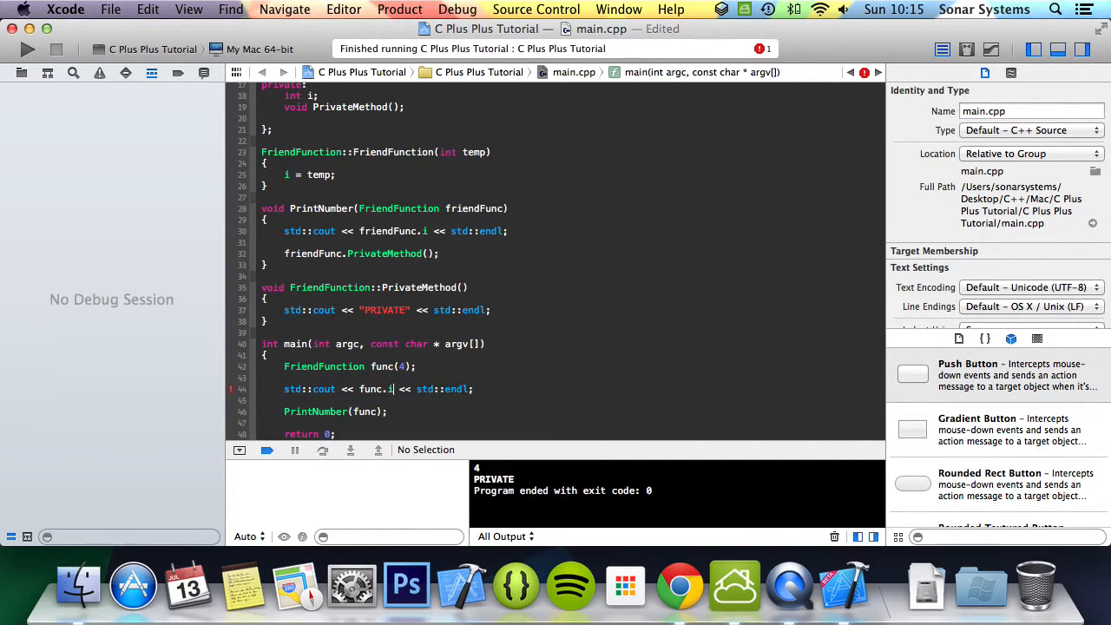
left_click(27, 49)
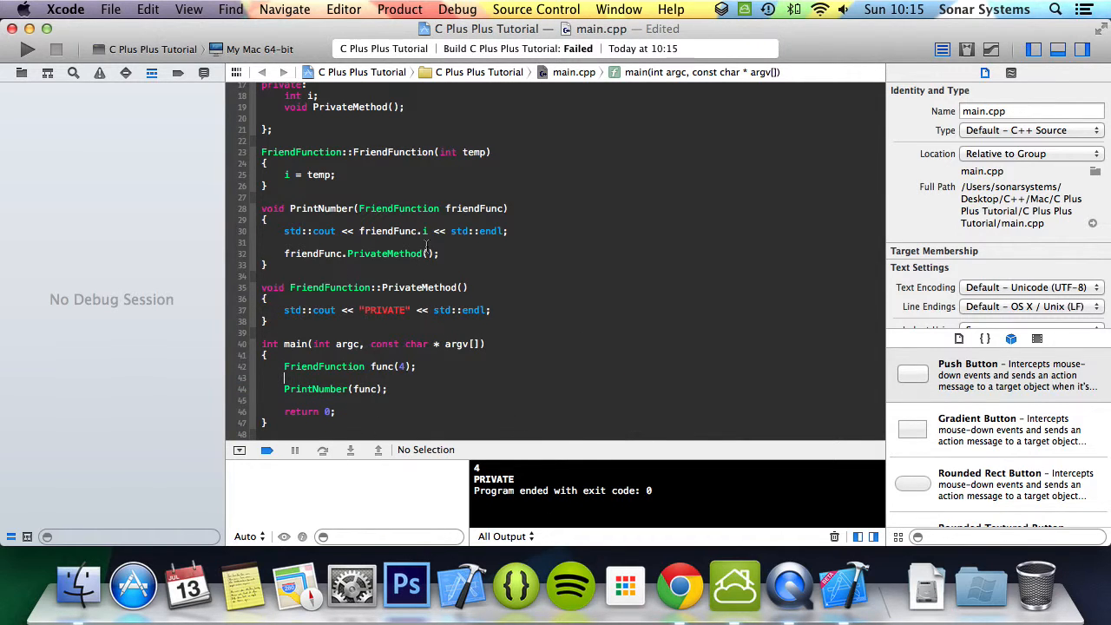
- Review PrintNumber's uses of private i and PrivateMethod, then rerun to print 4 and PRIVATE
left_click(373, 254)
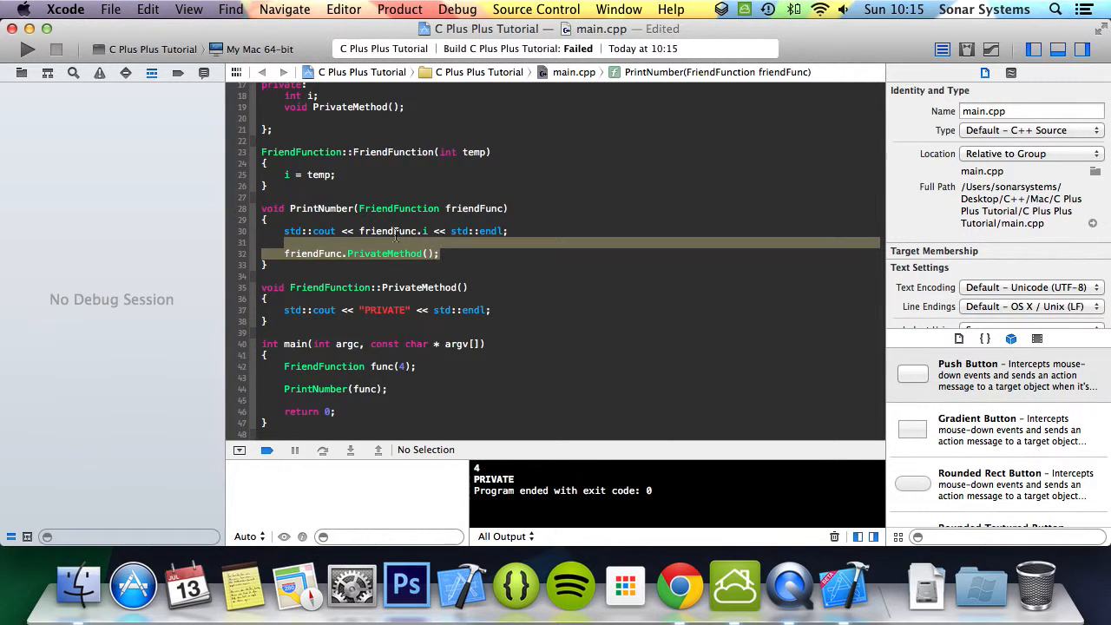
left_click(430, 231)
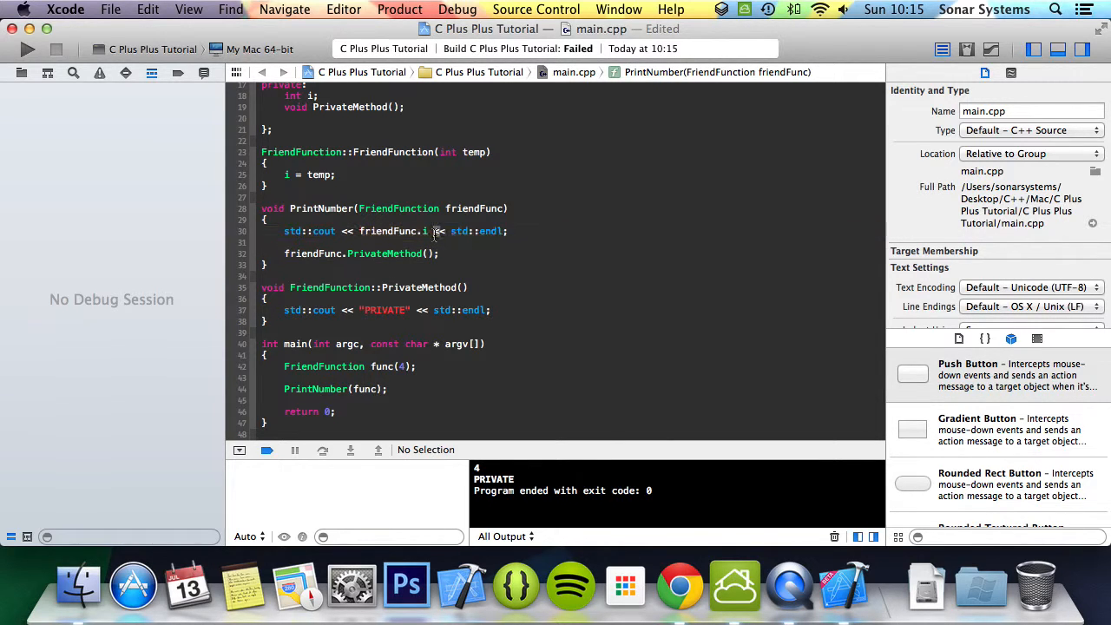
double_click(385, 253)
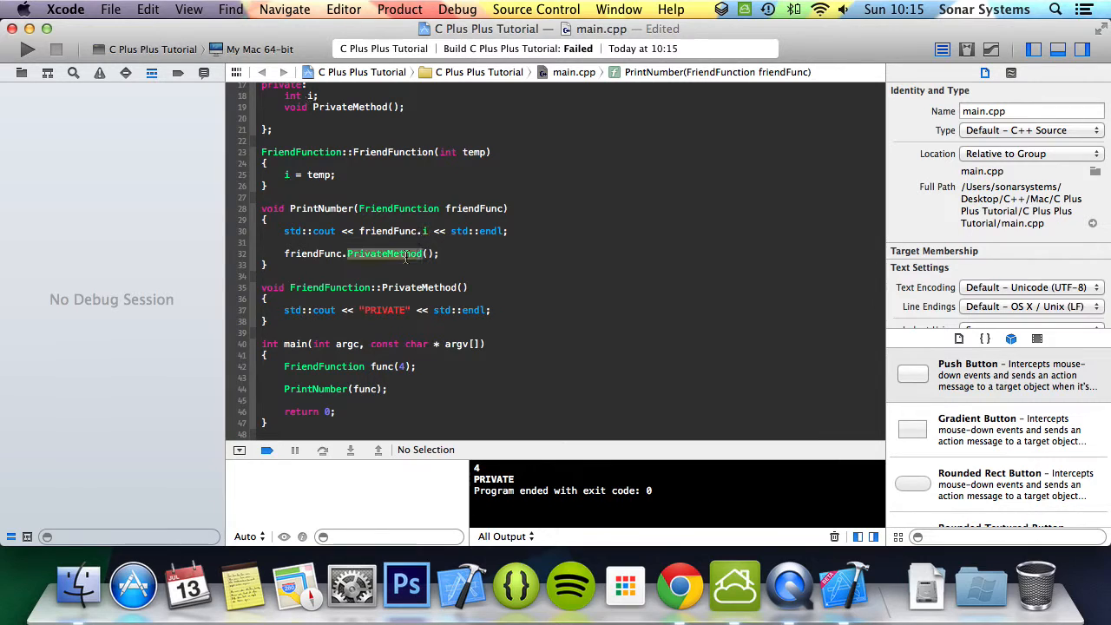
left_click(27, 49)
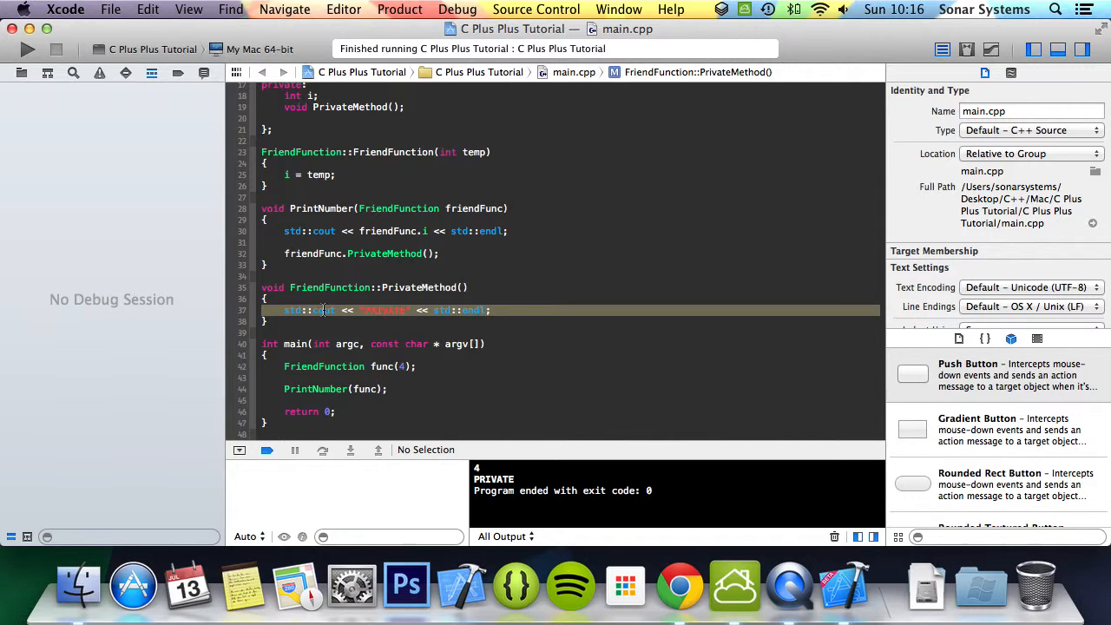
- Build without the friend keyword so Xcode flags i and PrivateMethod as private members
scroll("up", 3)
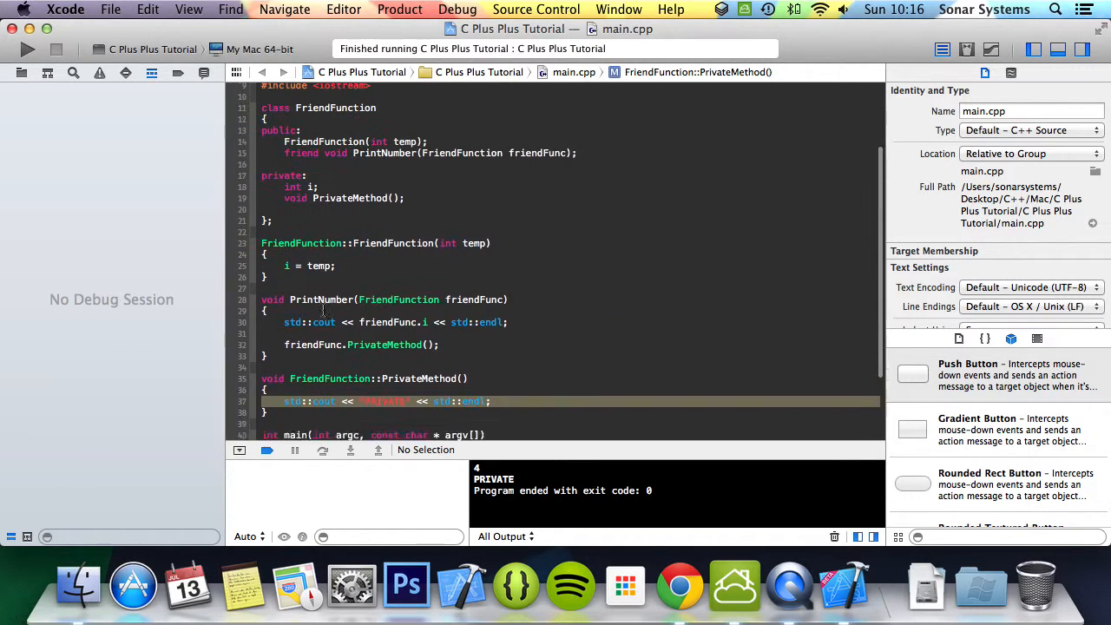
scroll("up", 3)
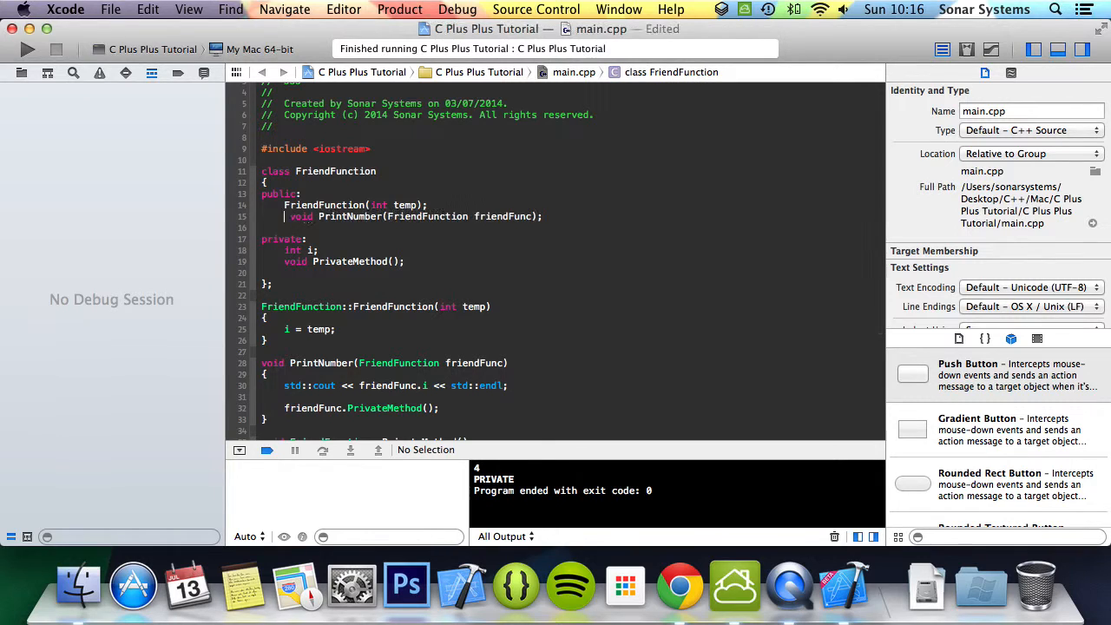
left_click(28, 49)
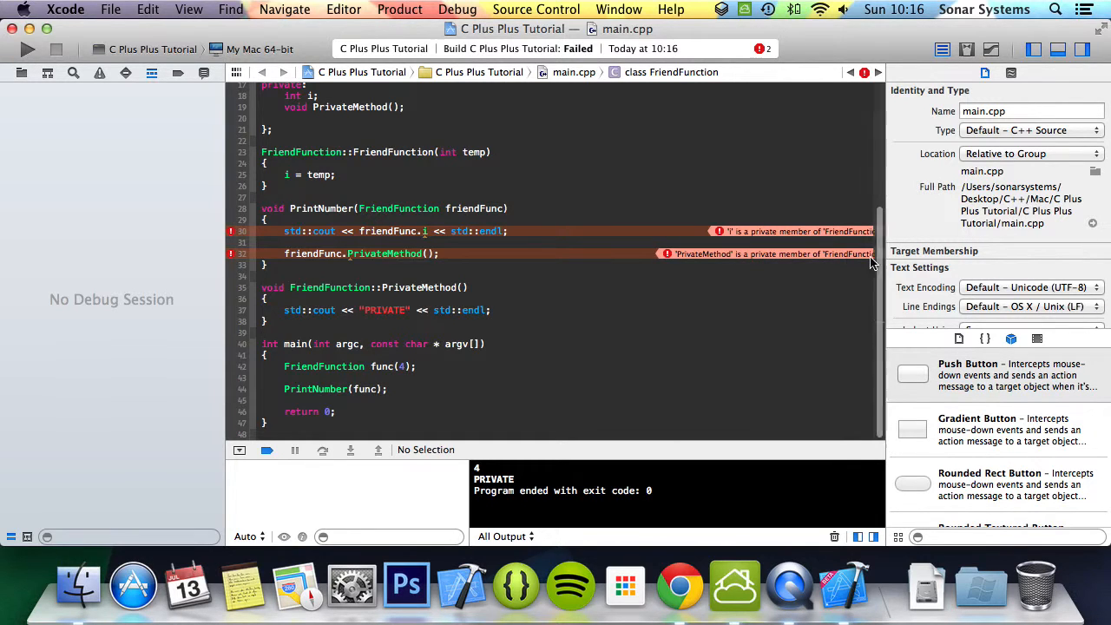
scroll("up", 3)
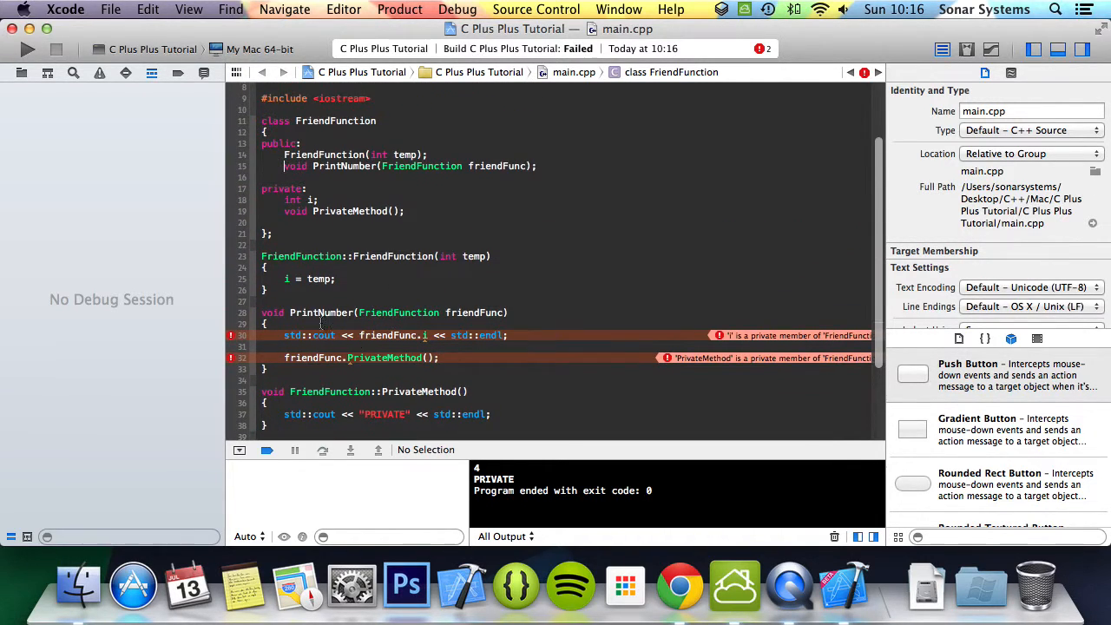